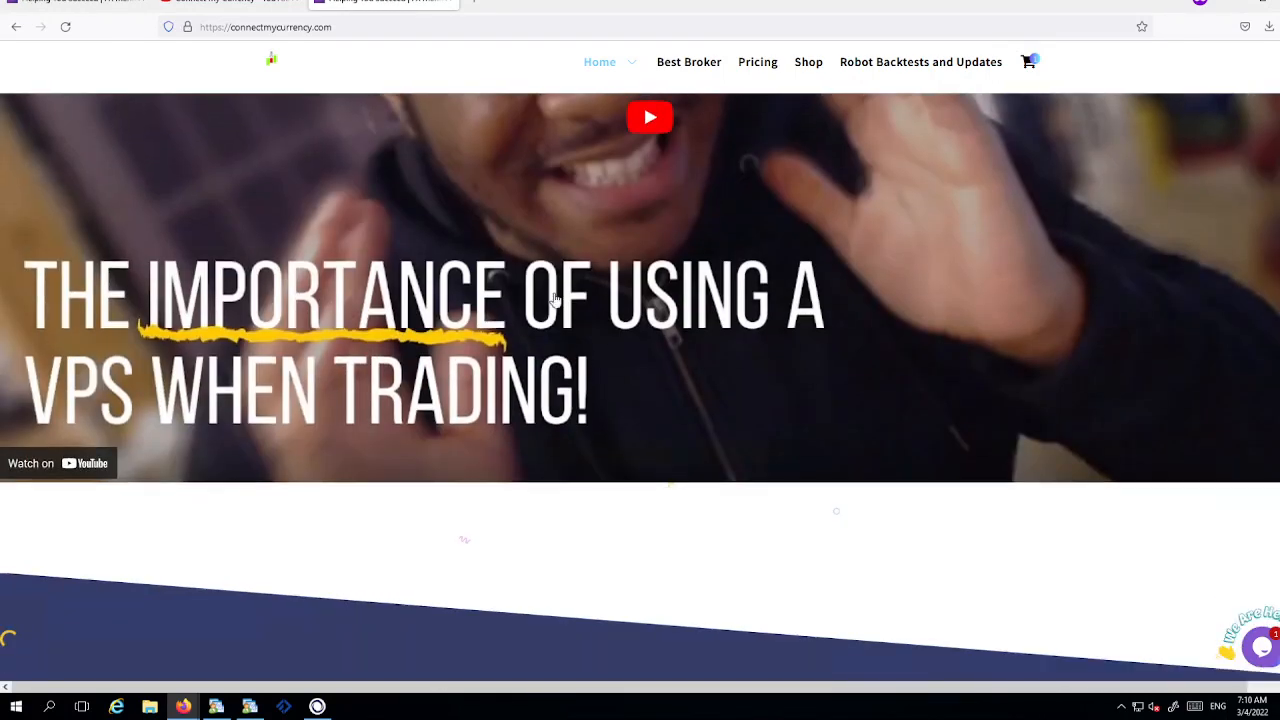
# Scroll the home page past the VPS video and benefits to the pricing plans.
pyautogui.scroll(-3)
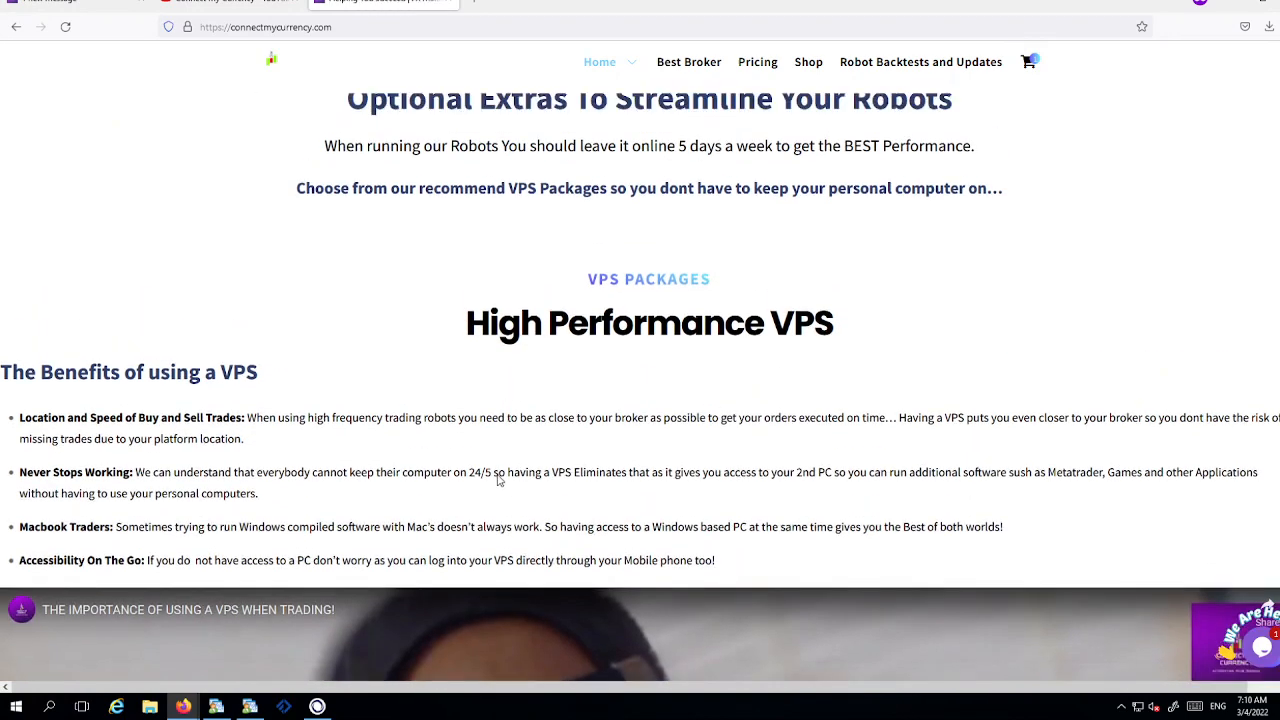
pyautogui.scroll(-3)
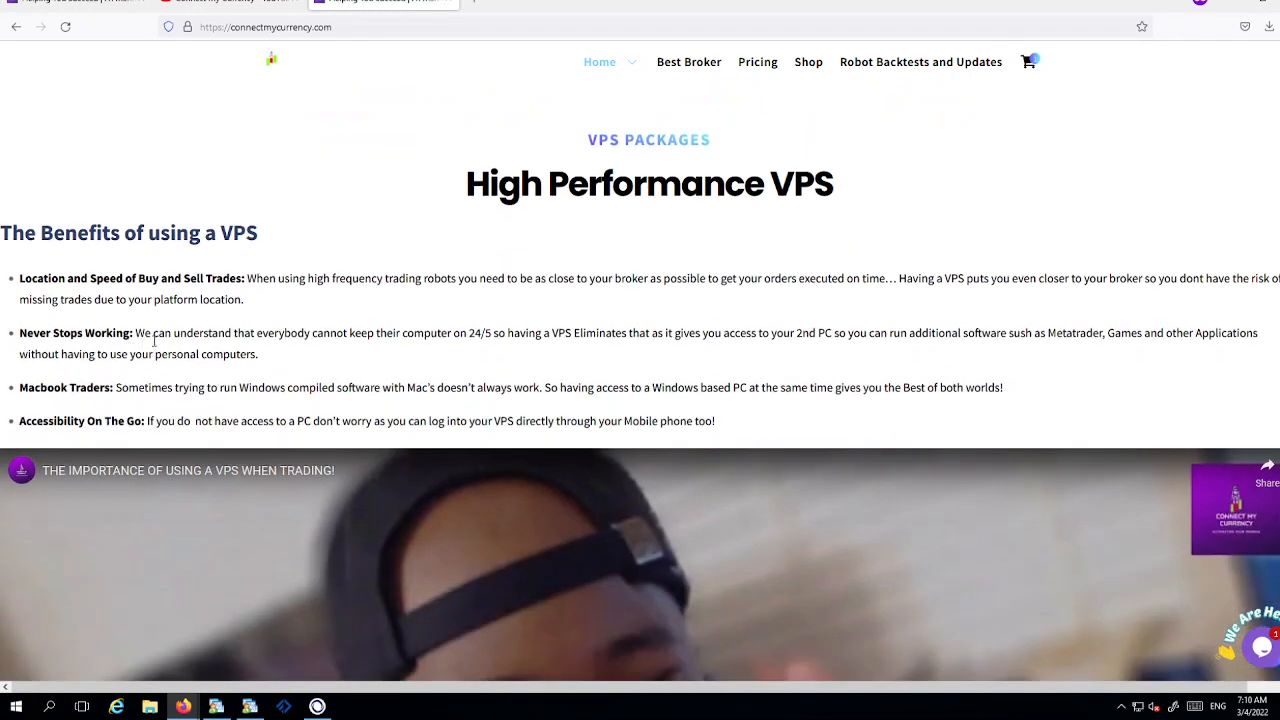
pyautogui.scroll(-3)
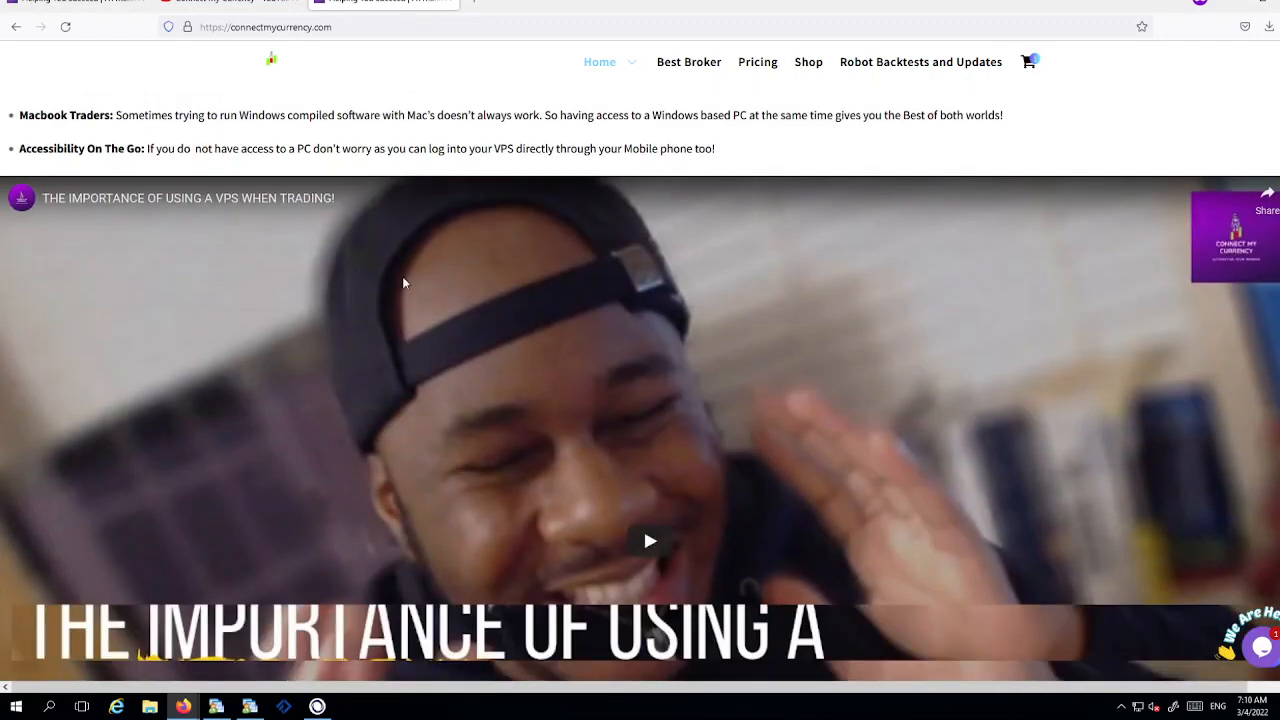
pyautogui.scroll(-3)
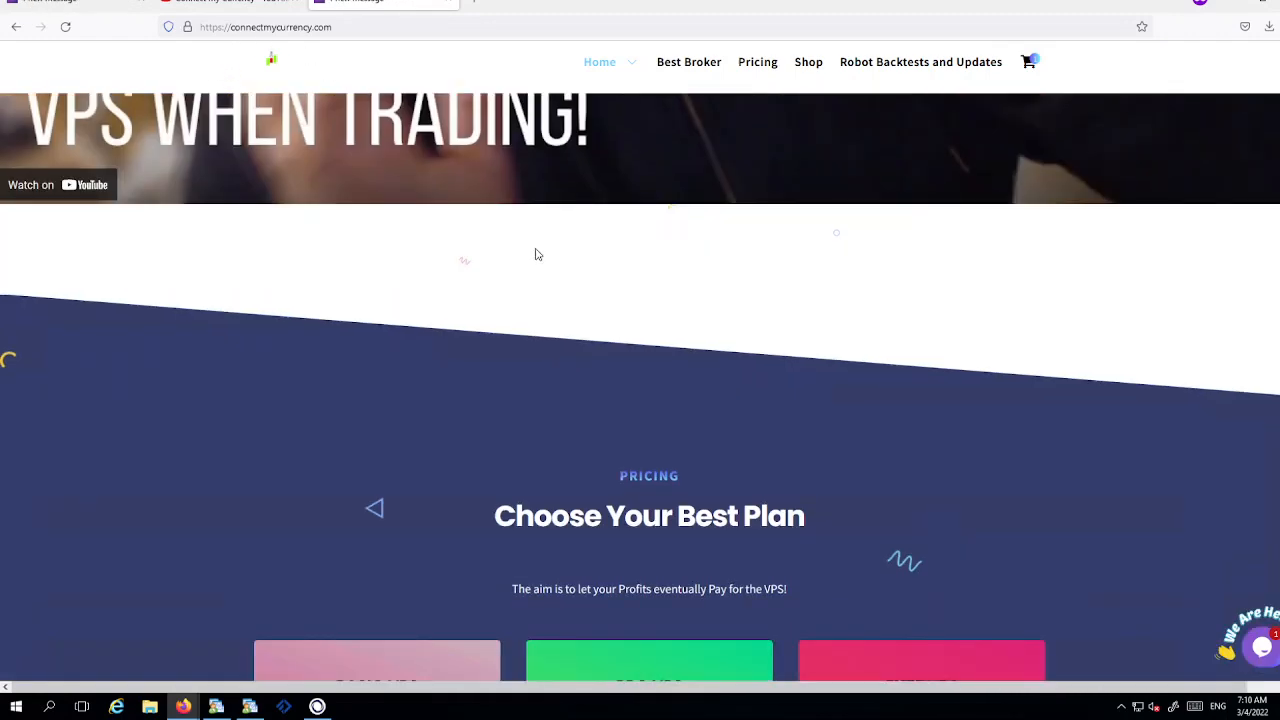
pyautogui.scroll(-3)
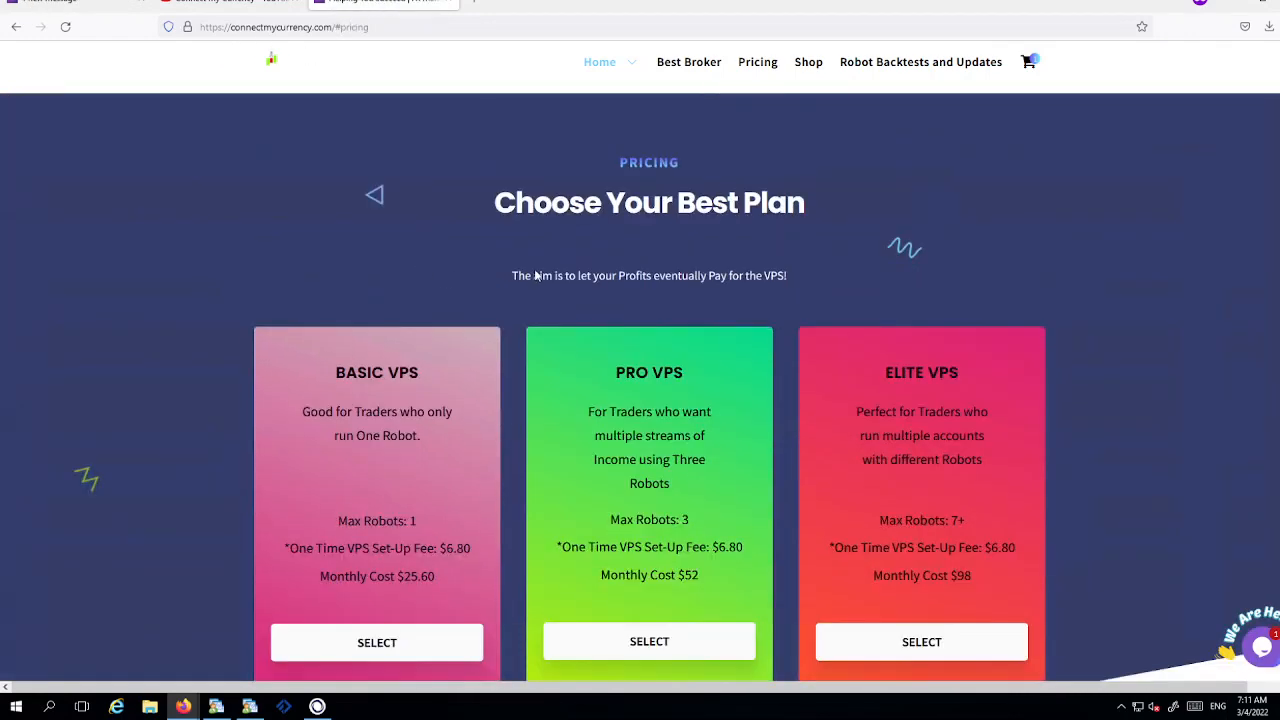
pyautogui.moveTo(544, 380)
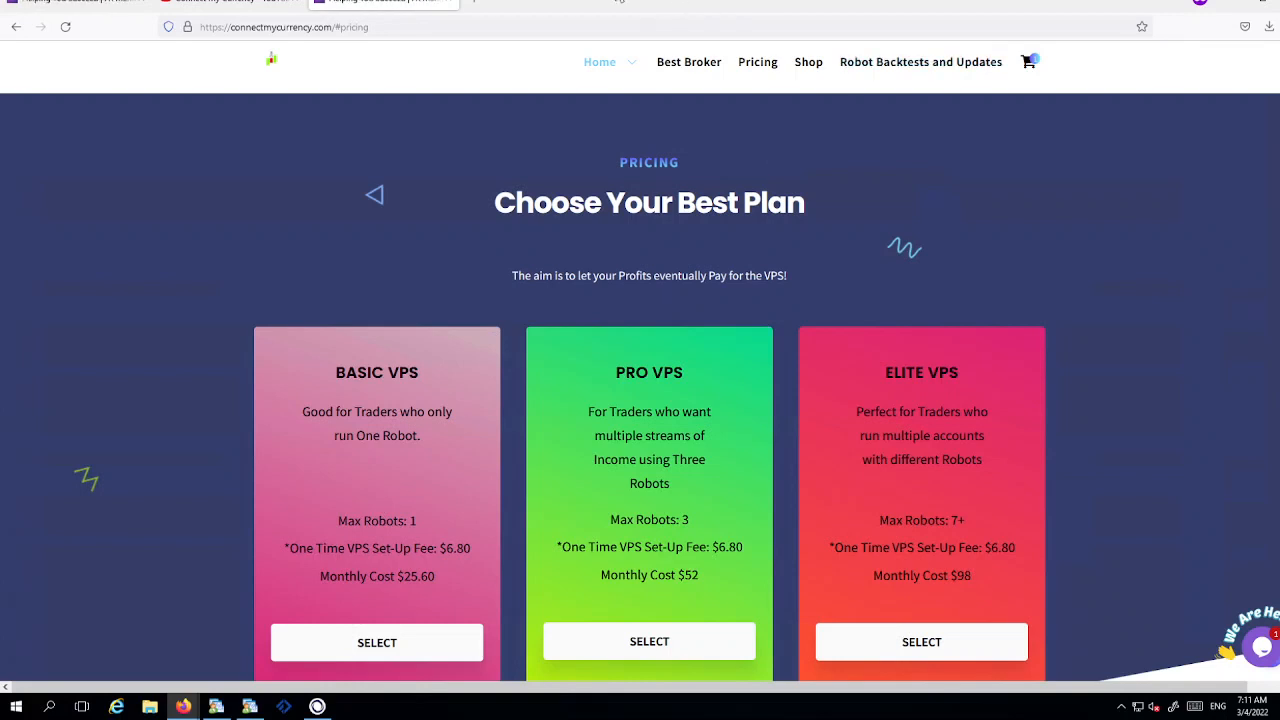
pyautogui.moveTo(310, 388)
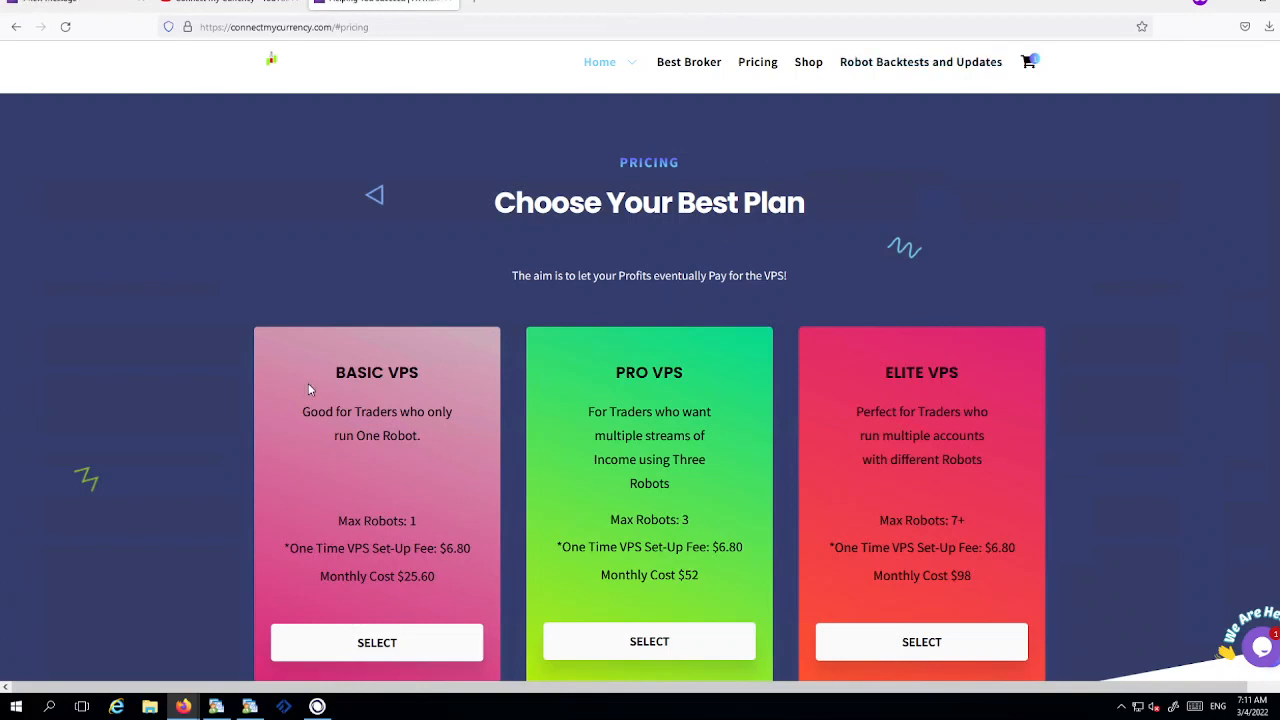
pyautogui.scroll(-3)
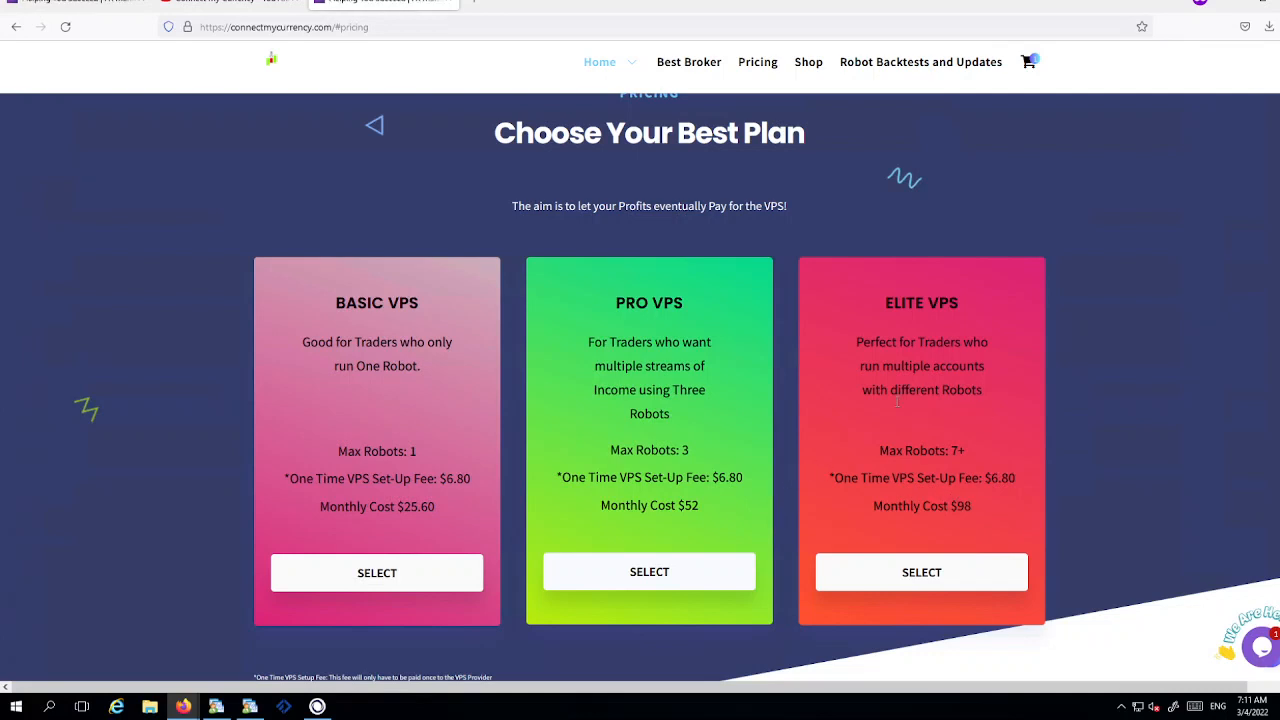
pyautogui.moveTo(920, 600)
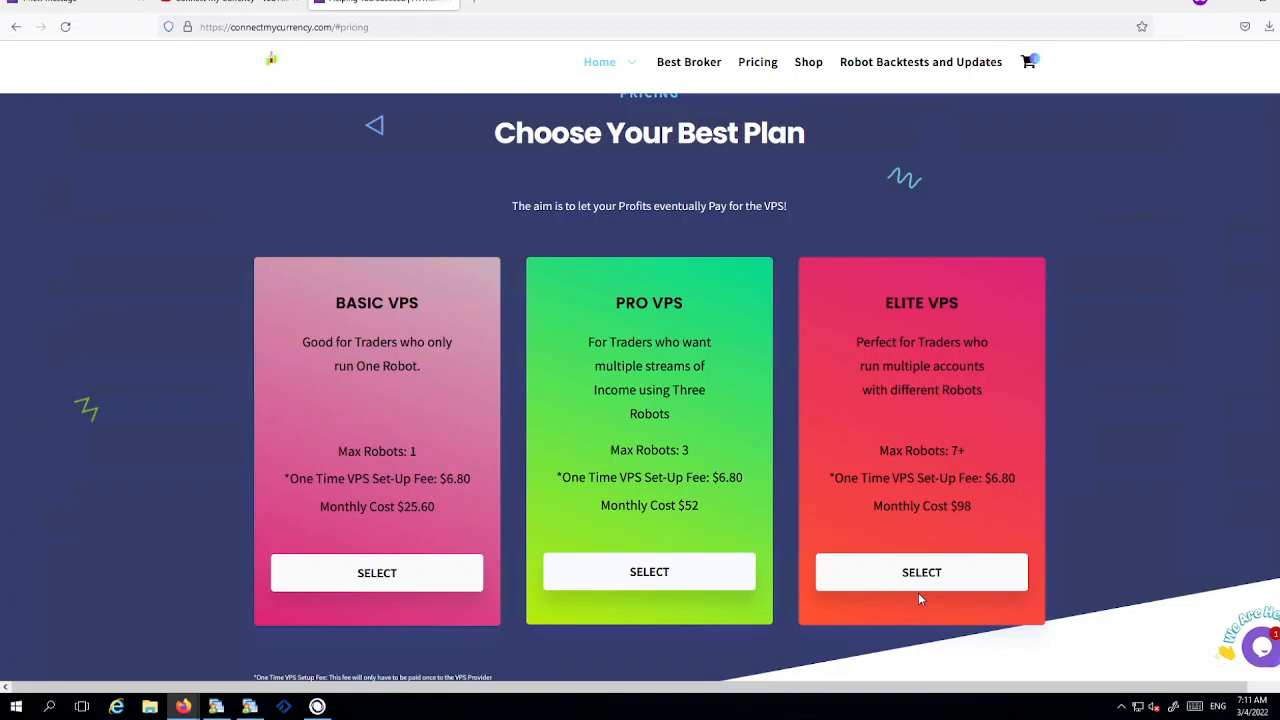
pyautogui.moveTo(942, 508)
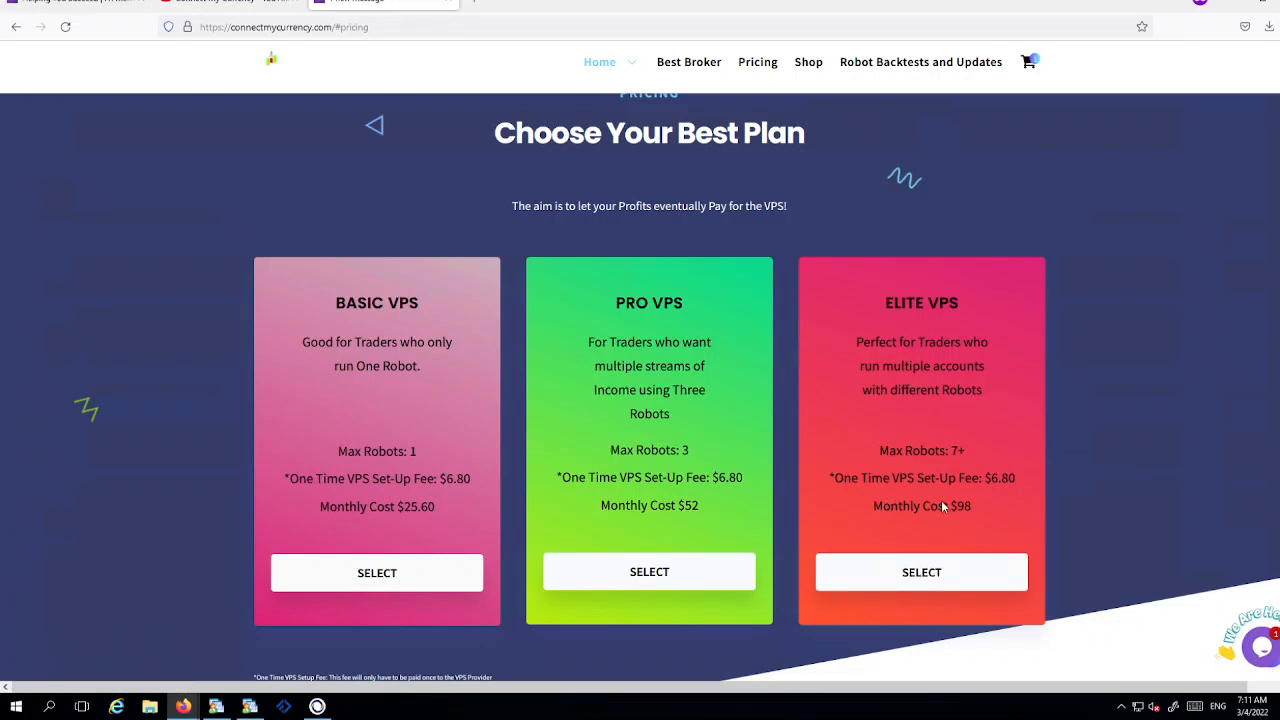
pyautogui.moveTo(932, 508)
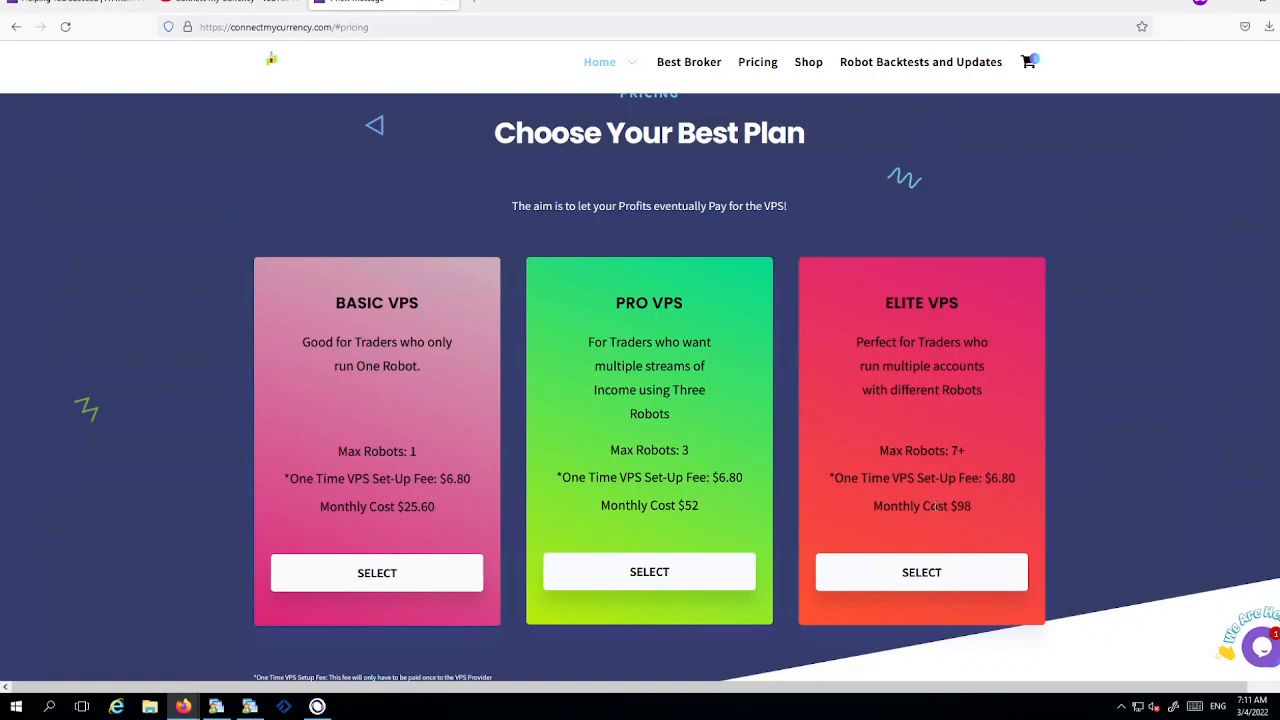
pyautogui.moveTo(936, 500)
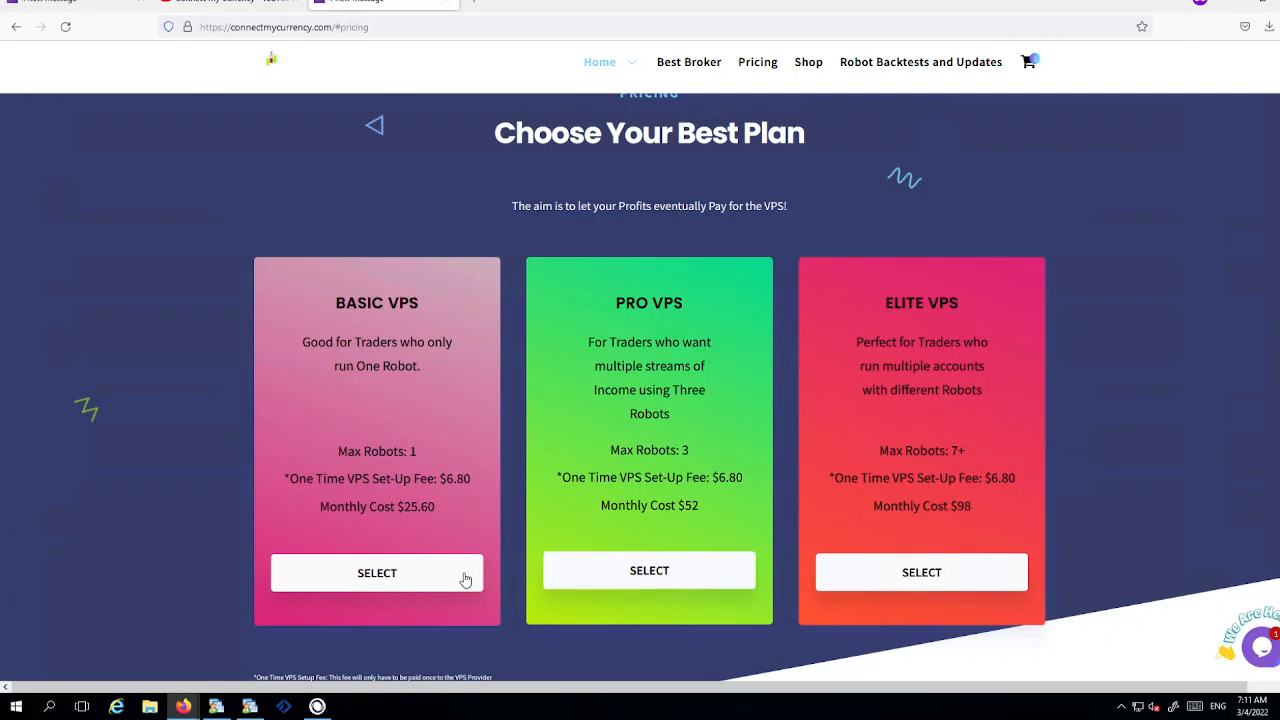
pyautogui.moveTo(392, 652)
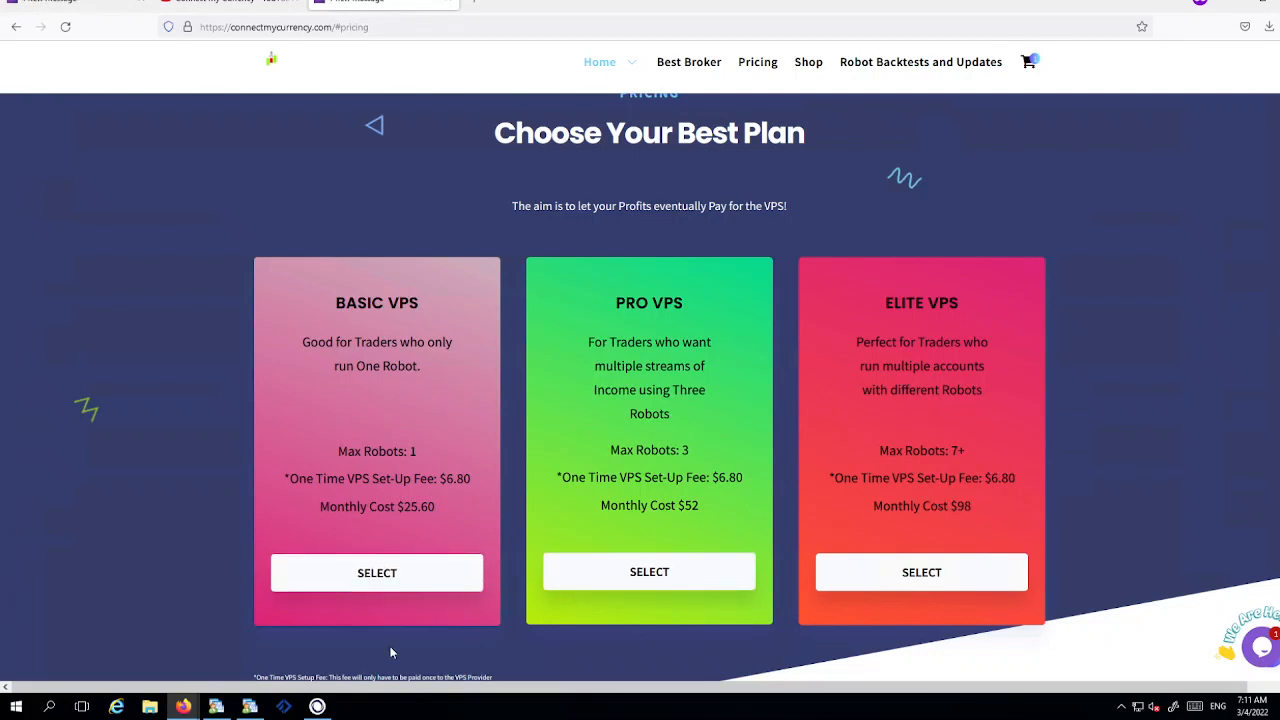
pyautogui.scroll(-3)
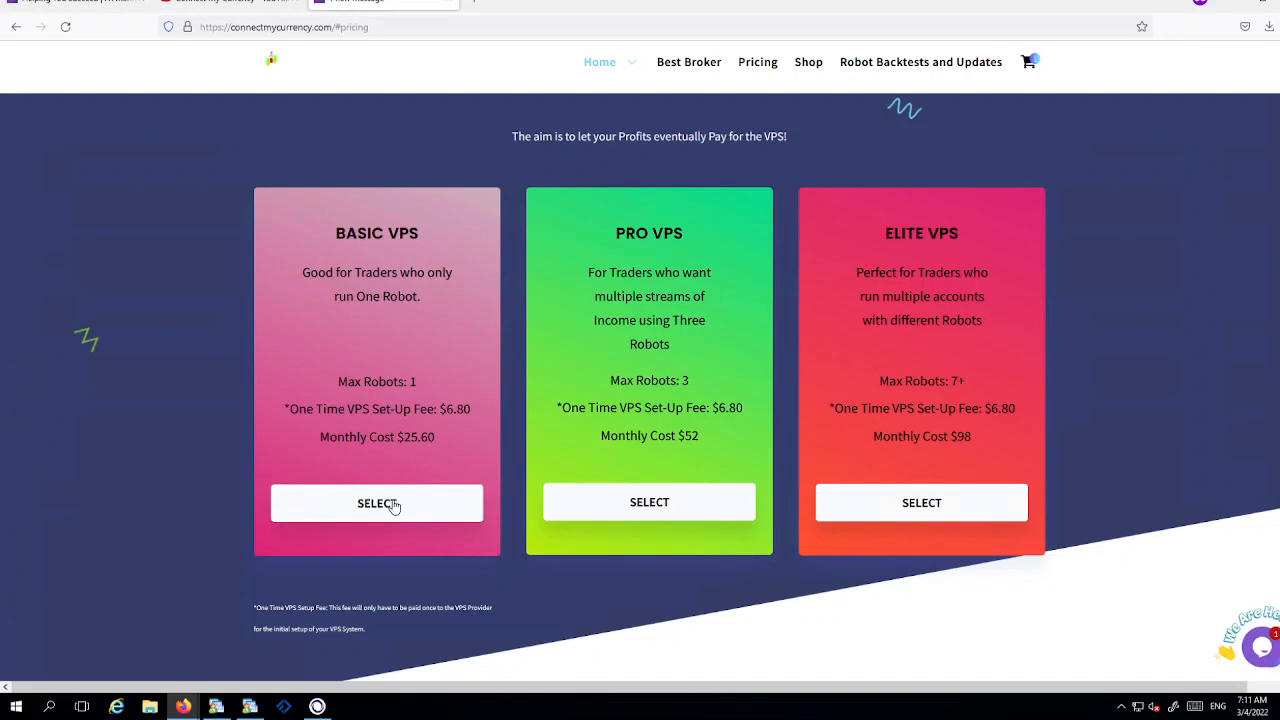
# Select the Basic VPS plan to reach the Cloud VPS M configuration and its term length.
pyautogui.click(376, 502)
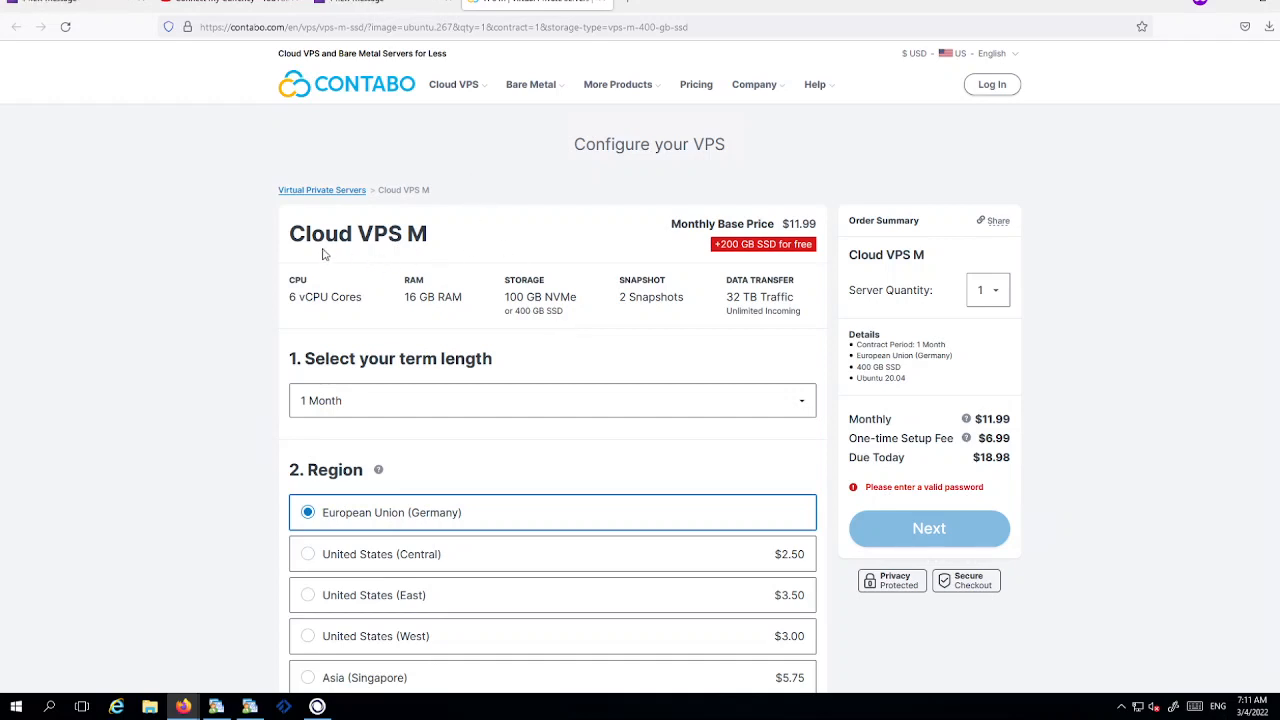
pyautogui.moveTo(480, 248)
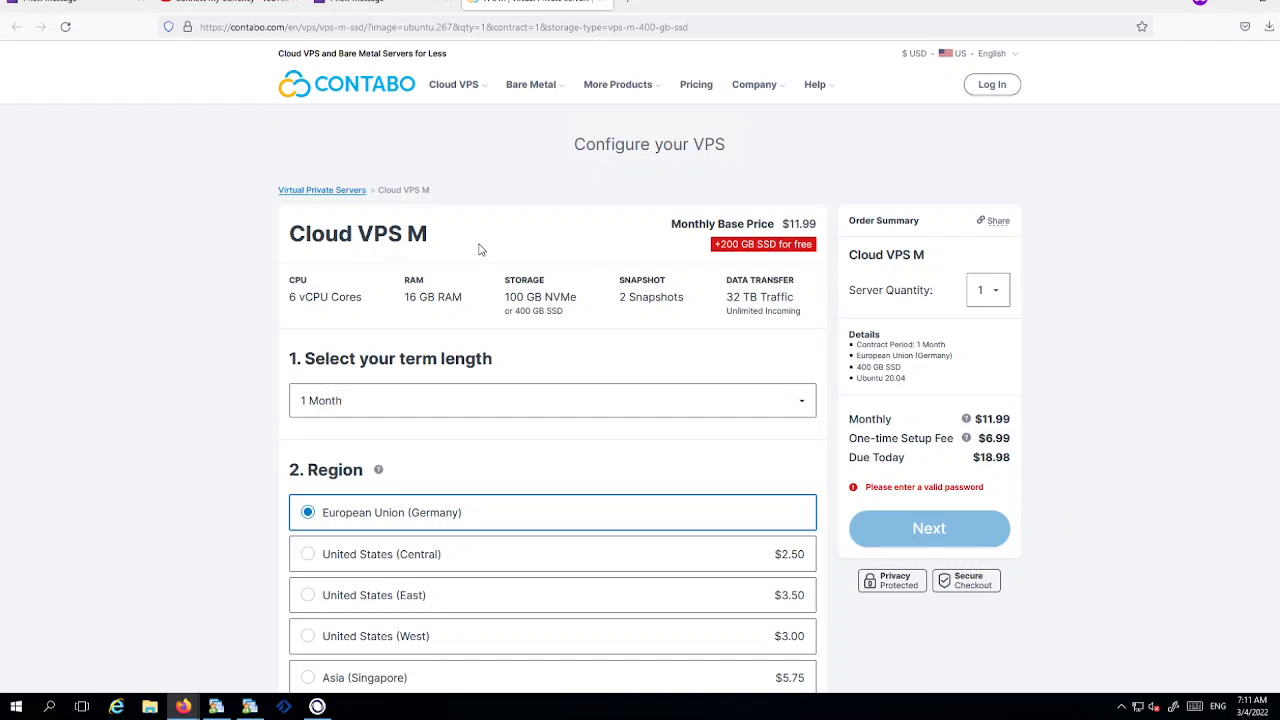
pyautogui.scroll(-3)
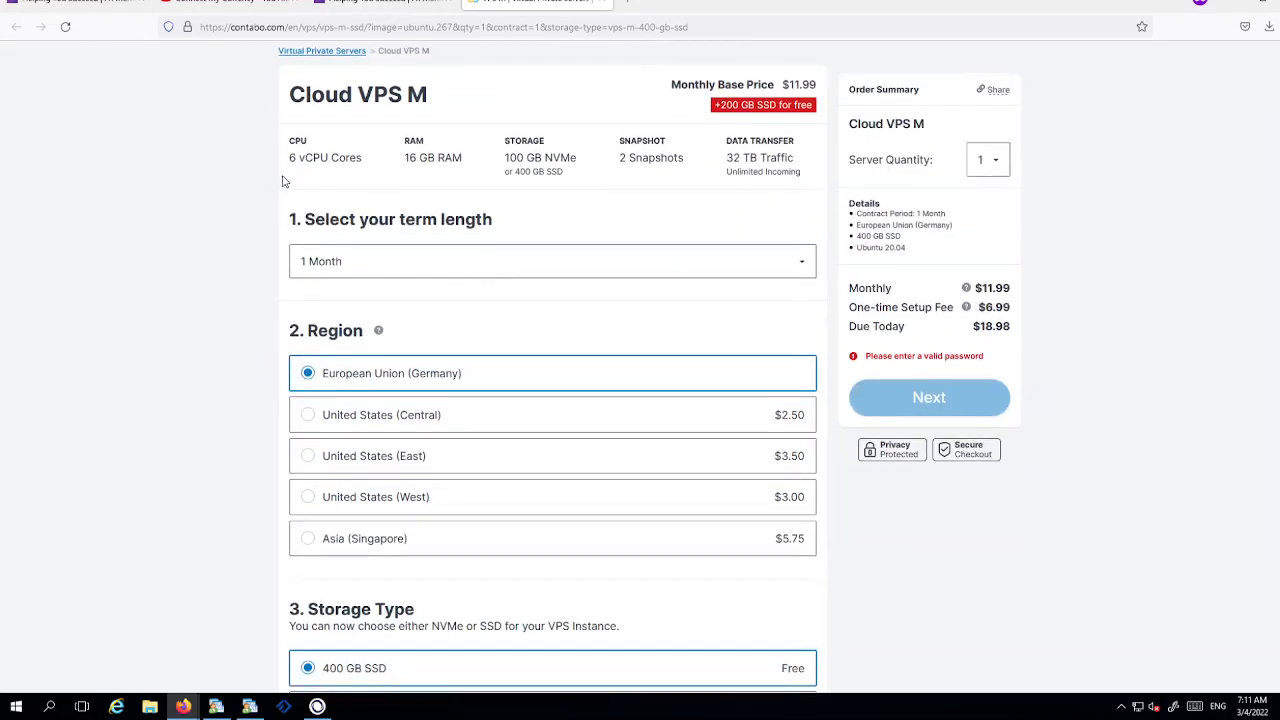
pyautogui.moveTo(372, 184)
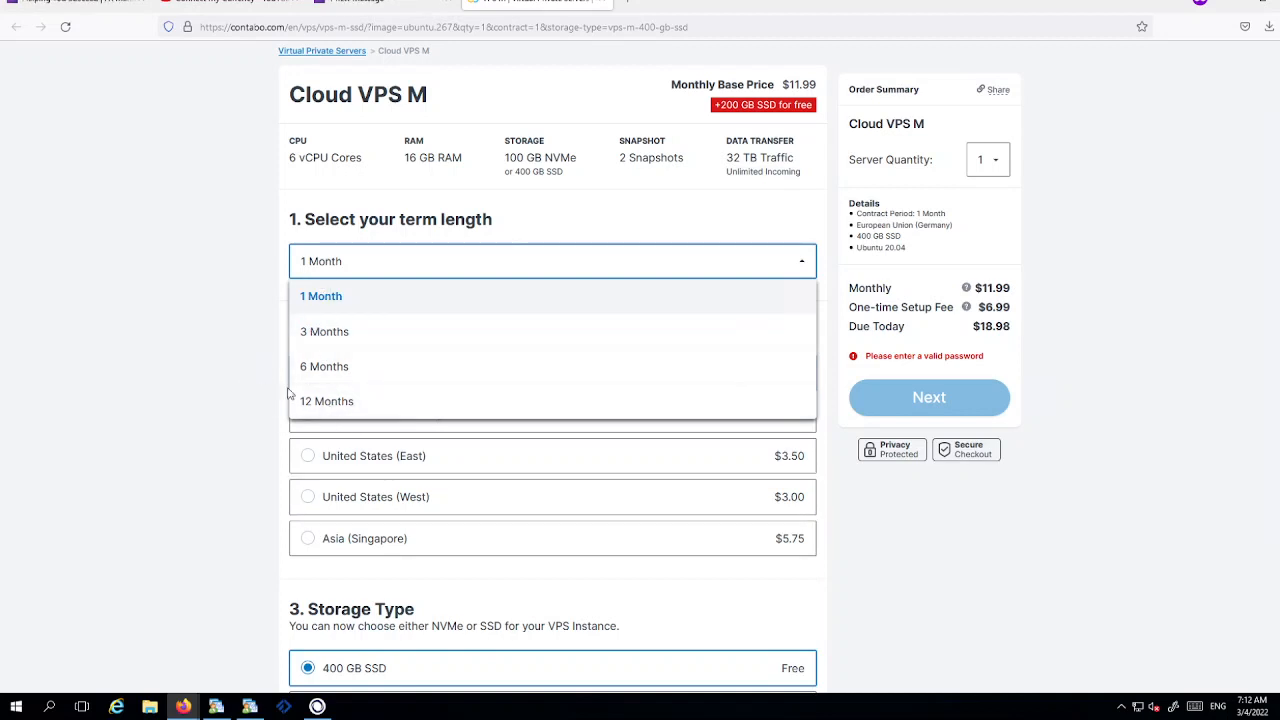
pyautogui.click(328, 400)
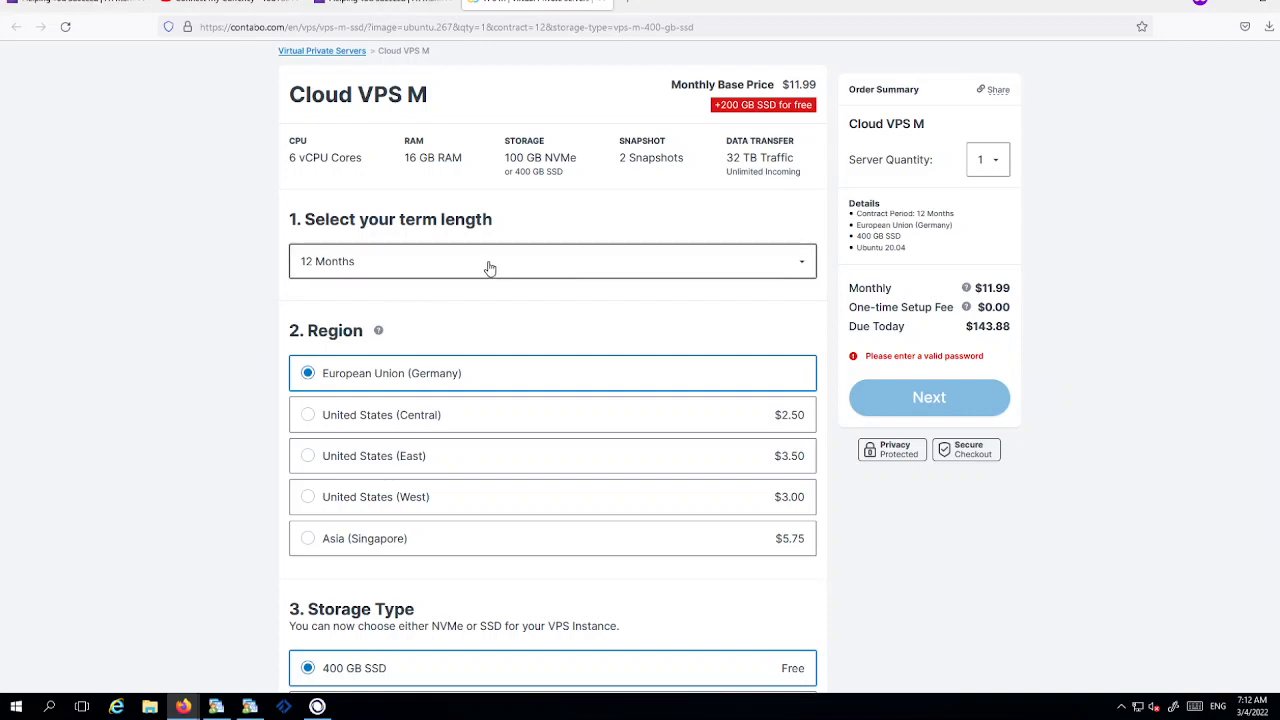
pyautogui.click(552, 260)
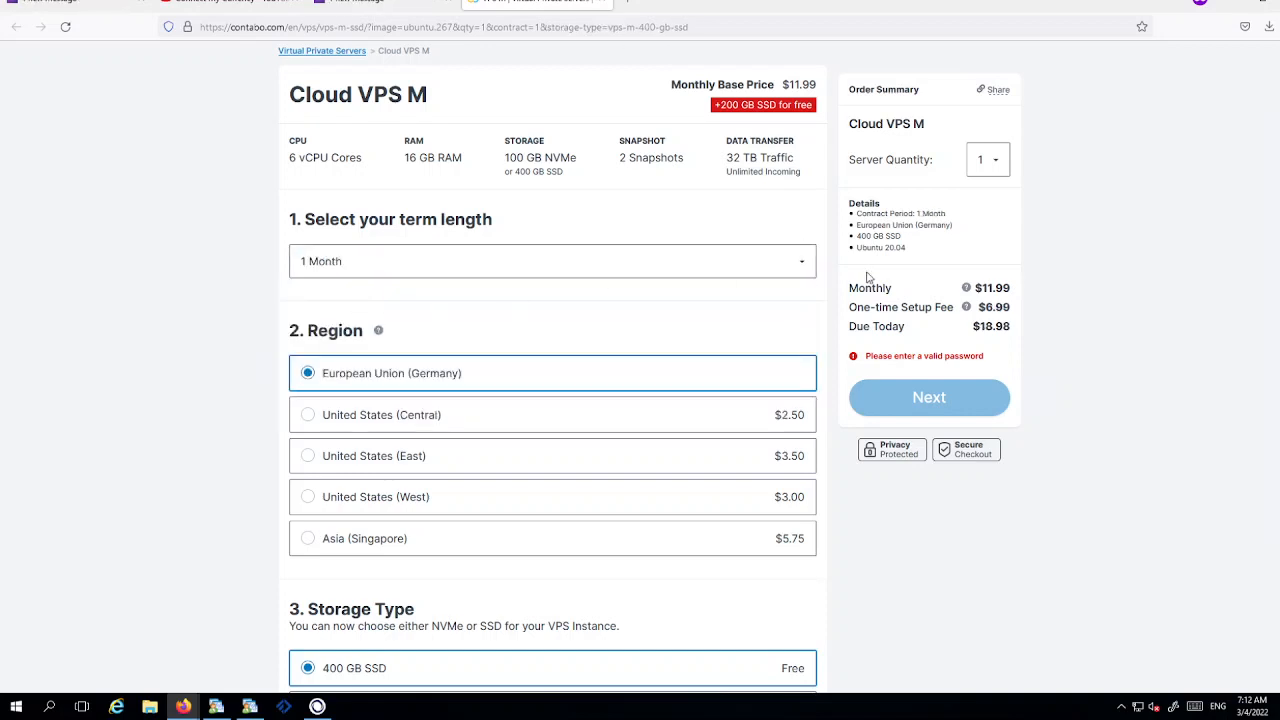
pyautogui.moveTo(760, 414)
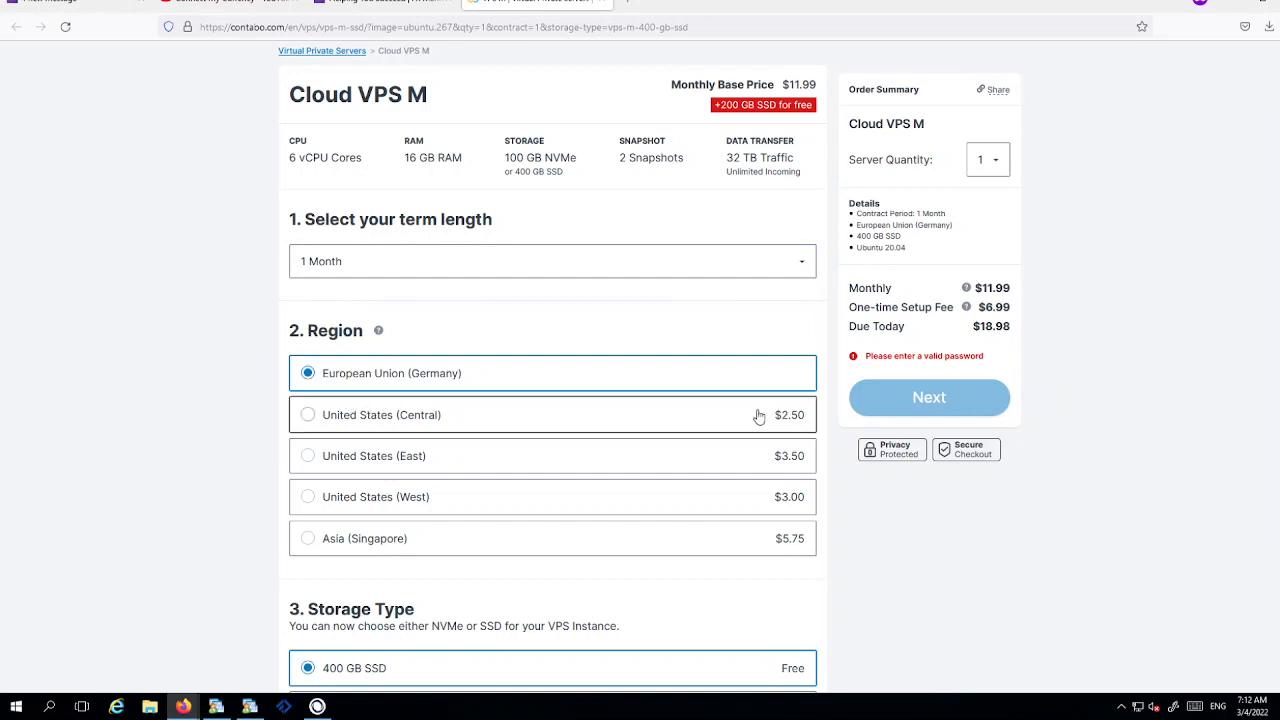
pyautogui.scroll(-3)
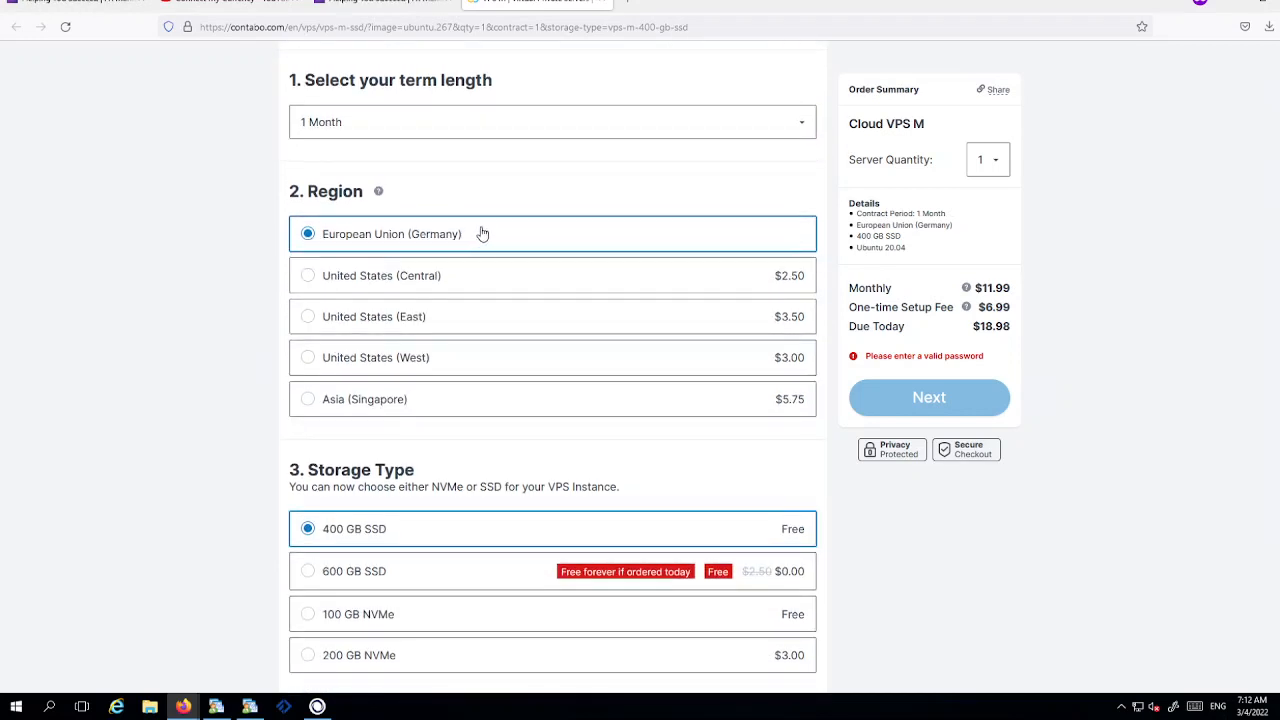
pyautogui.moveTo(416, 296)
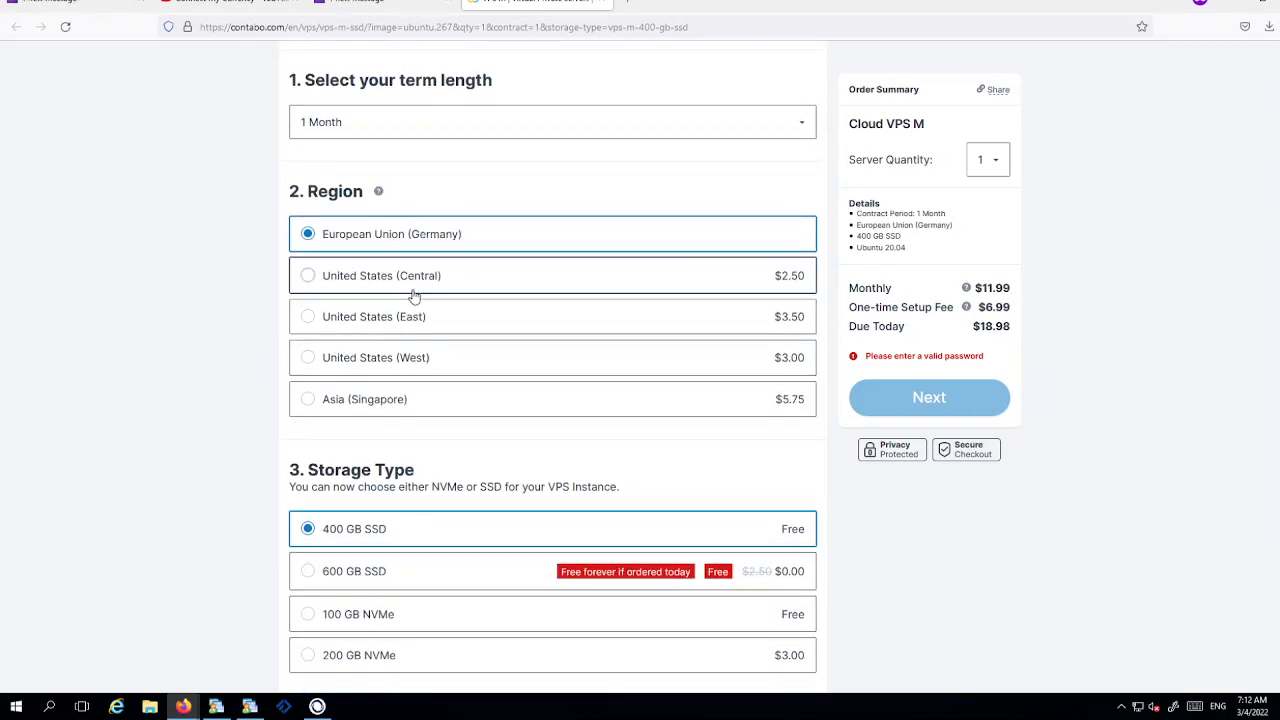
pyautogui.moveTo(372, 468)
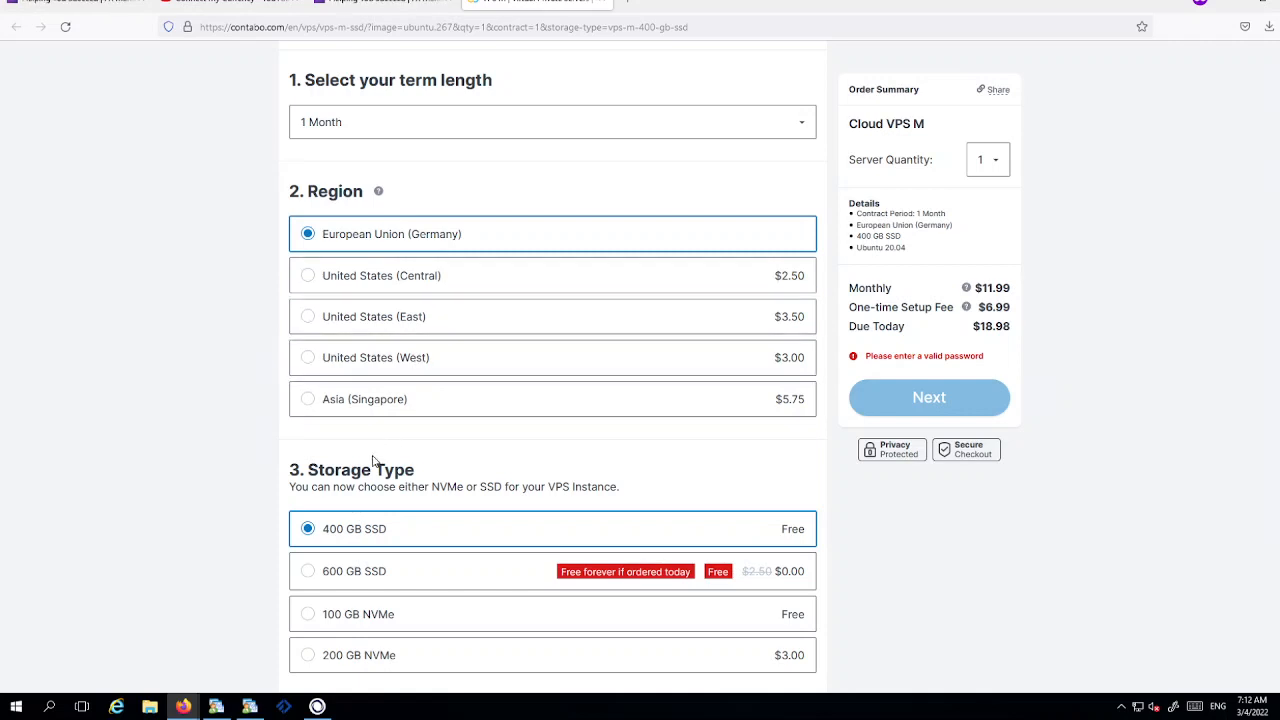
pyautogui.moveTo(400, 352)
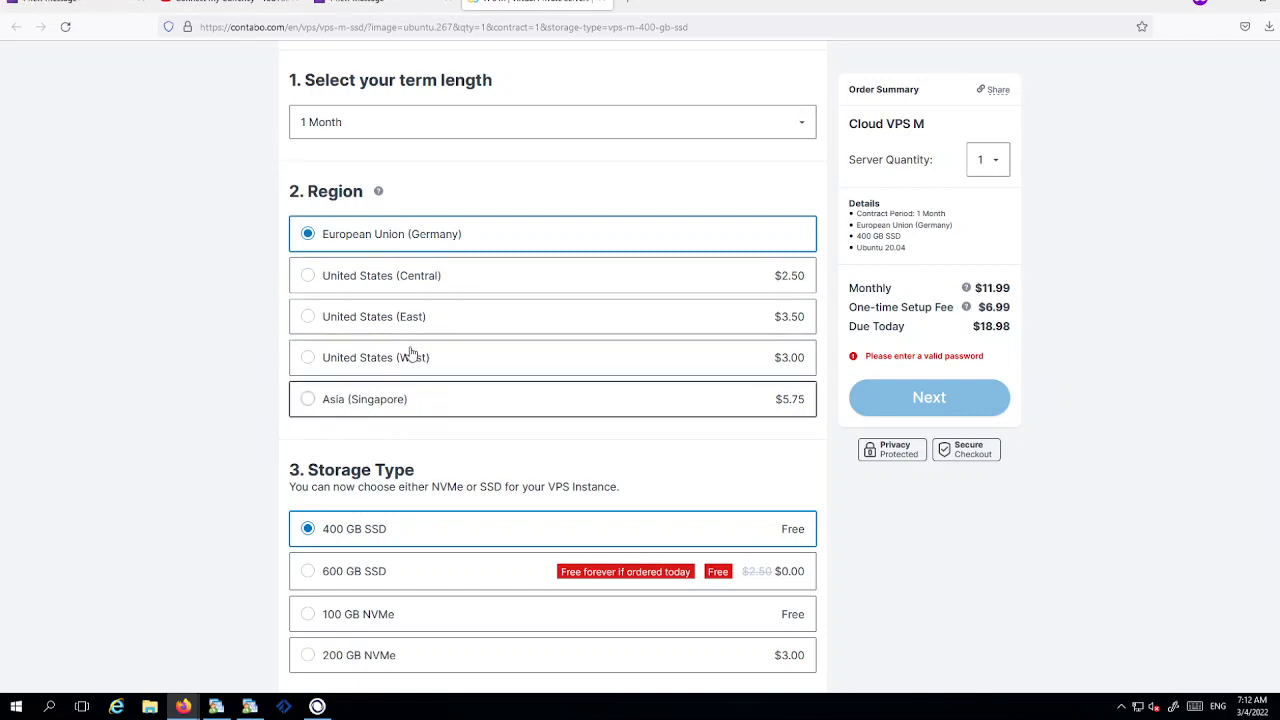
pyautogui.moveTo(320, 430)
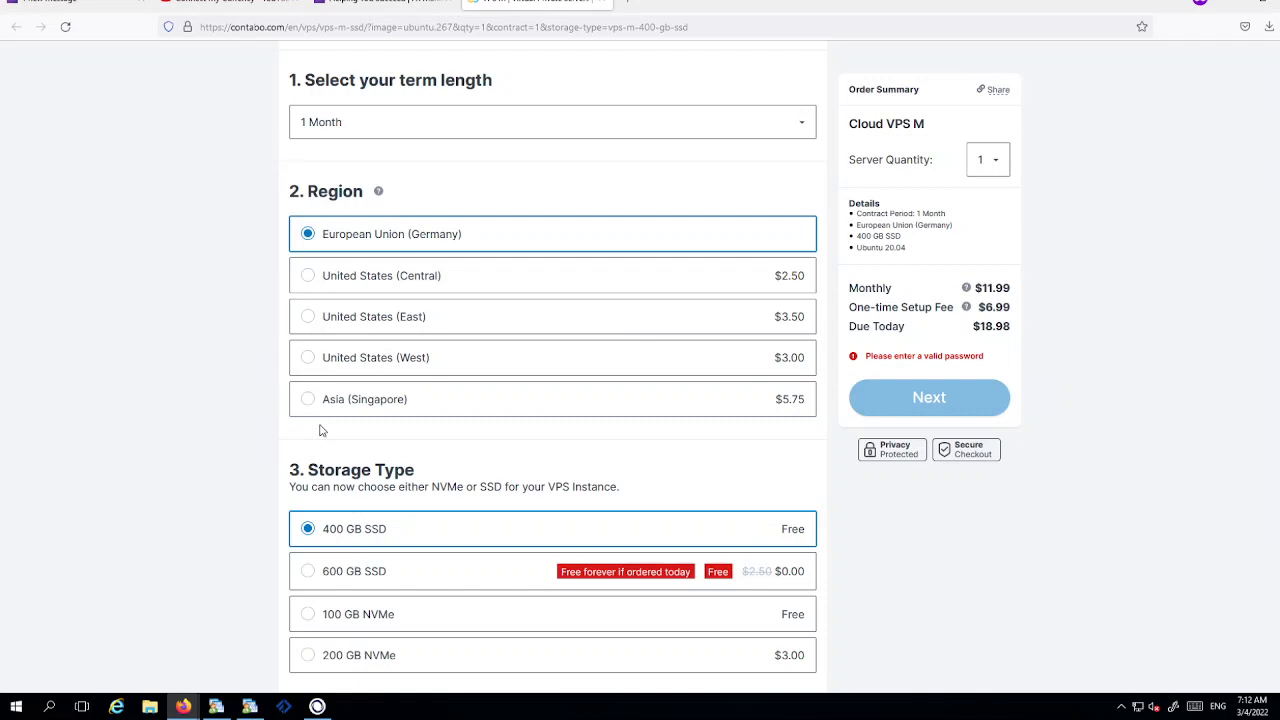
pyautogui.scroll(-3)
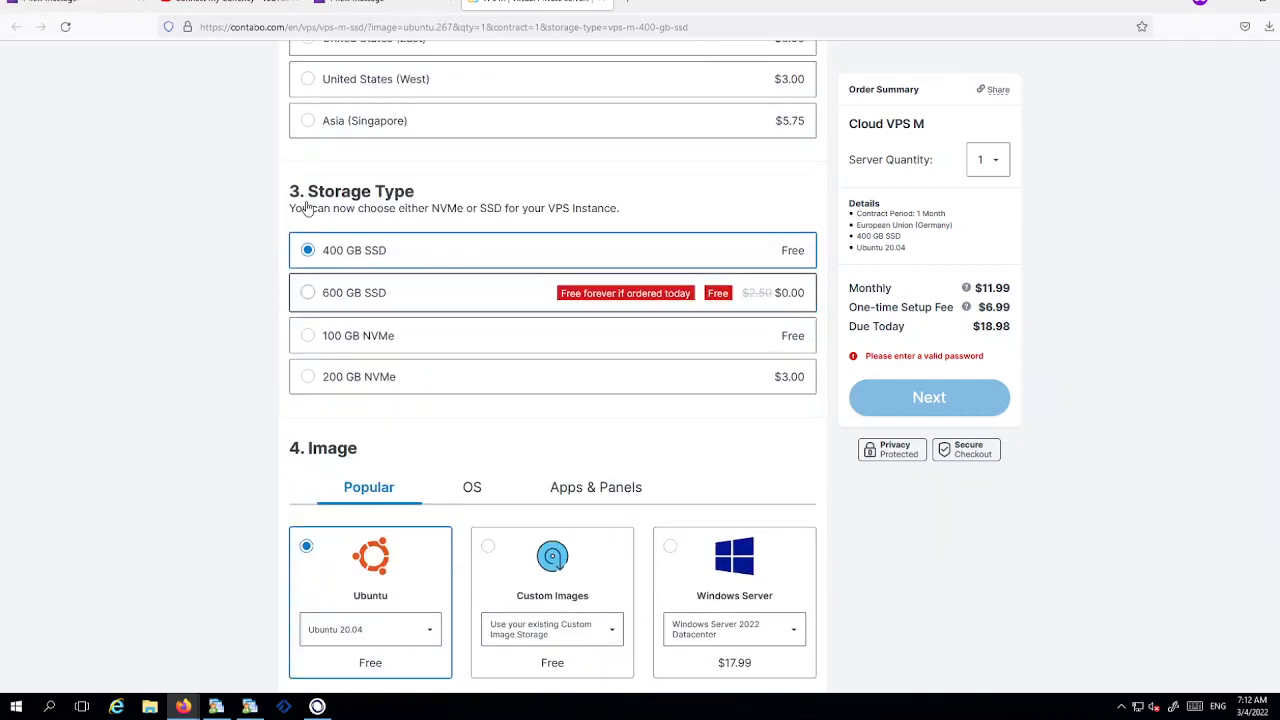
pyautogui.moveTo(338, 268)
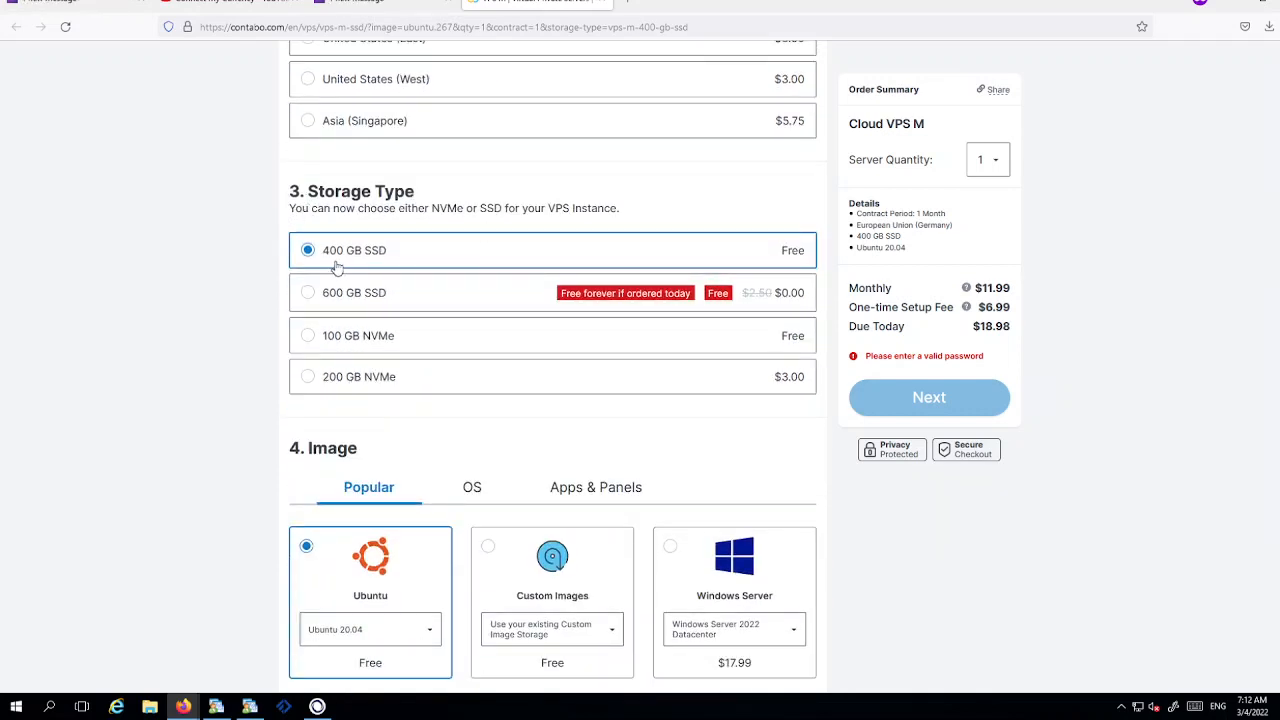
pyautogui.moveTo(524, 260)
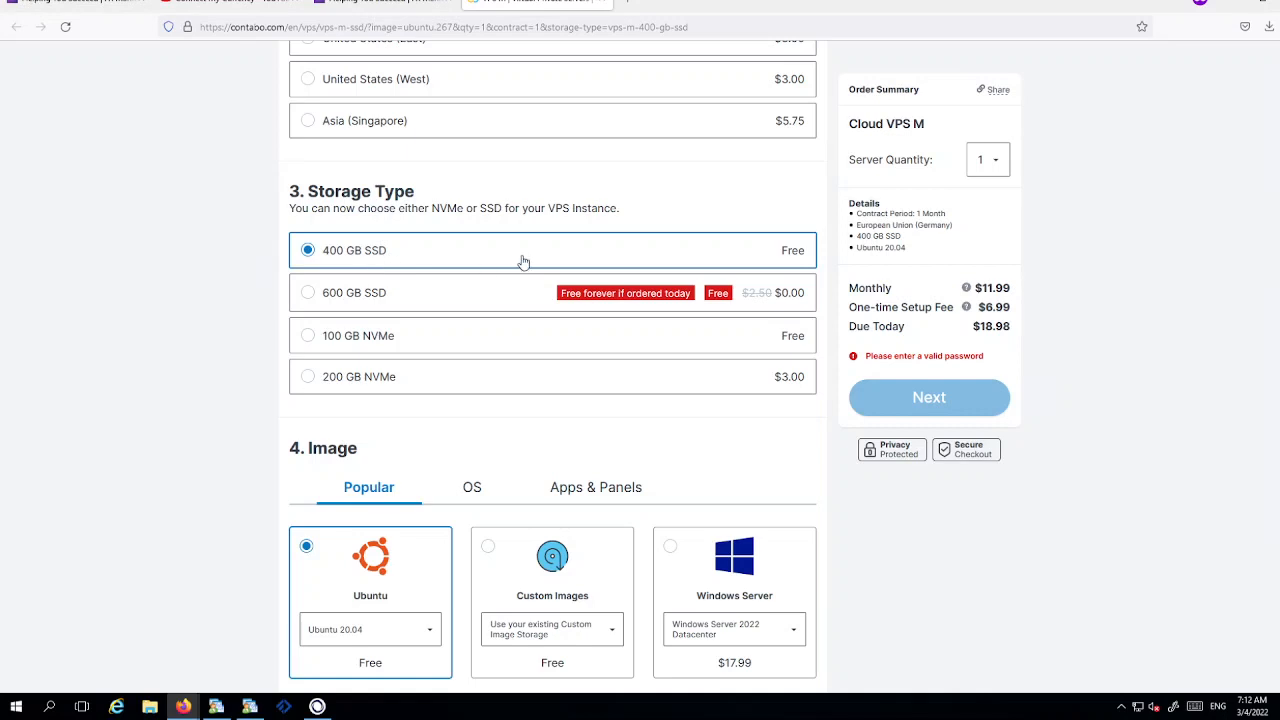
pyautogui.scroll(-3)
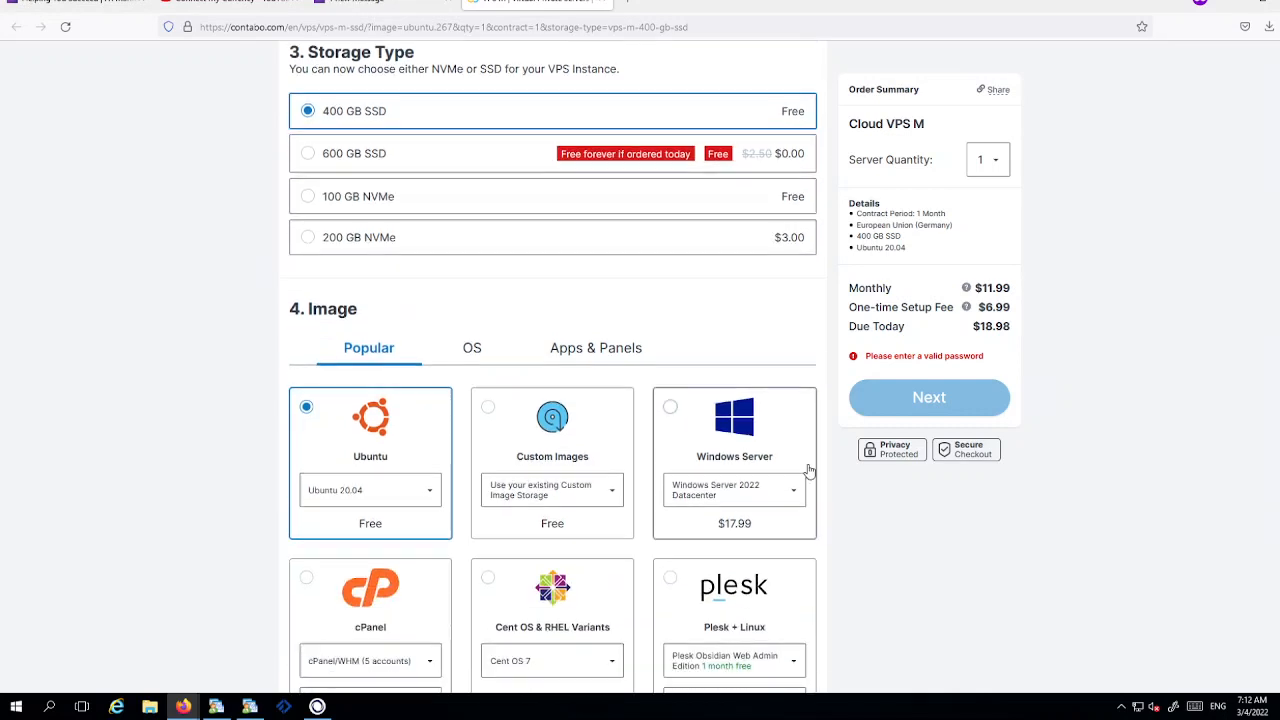
# Choose Windows Server as the image and set its version to Windows Server 2016 Datacenter.
pyautogui.scroll(-3)
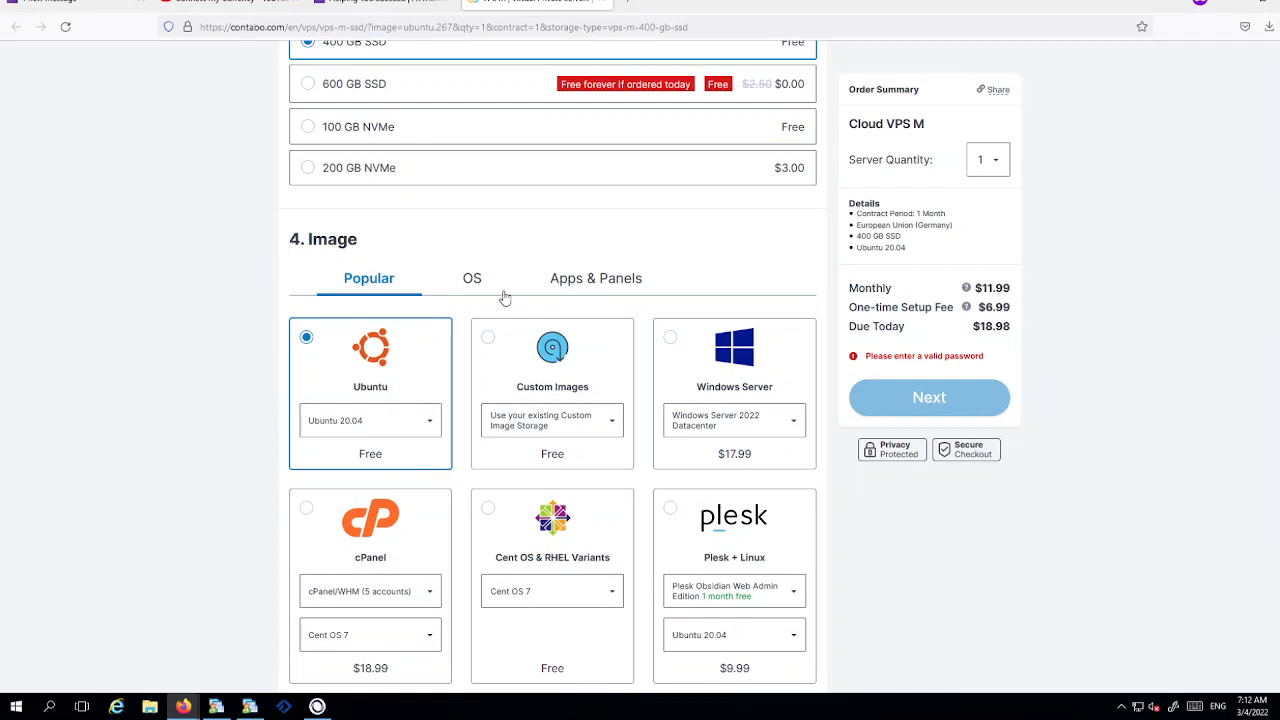
pyautogui.moveTo(346, 386)
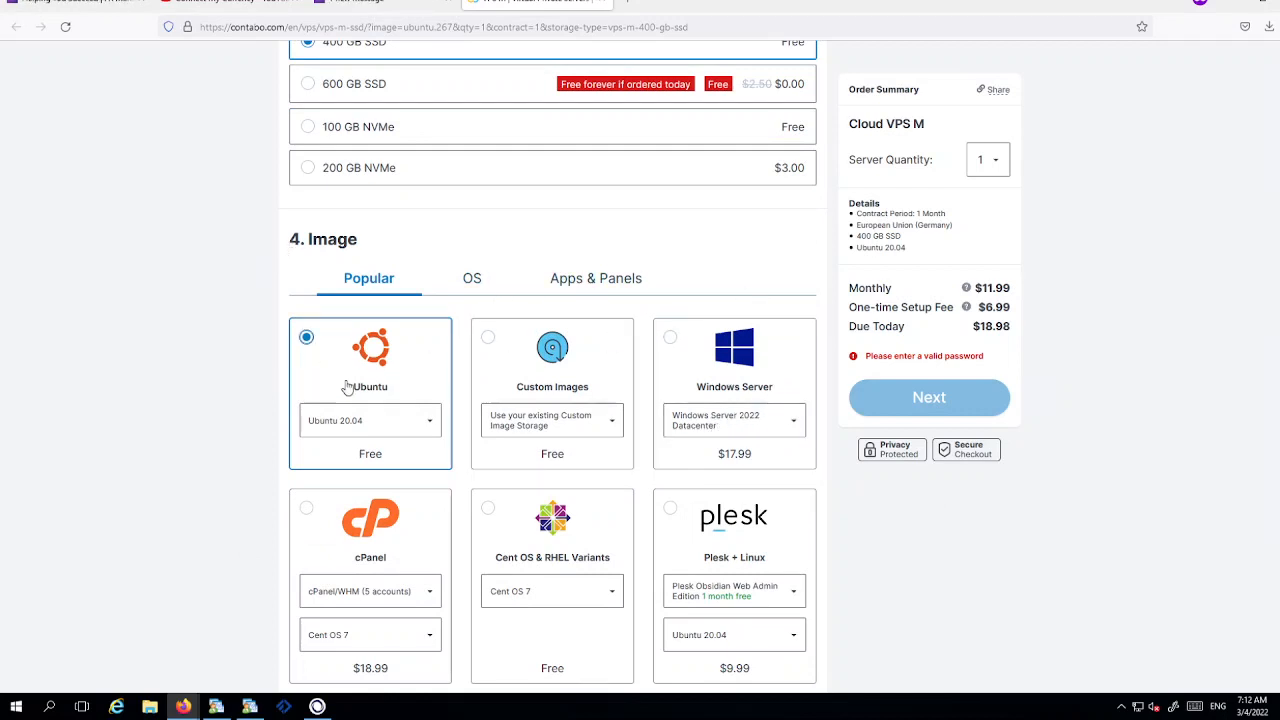
pyautogui.scroll(-3)
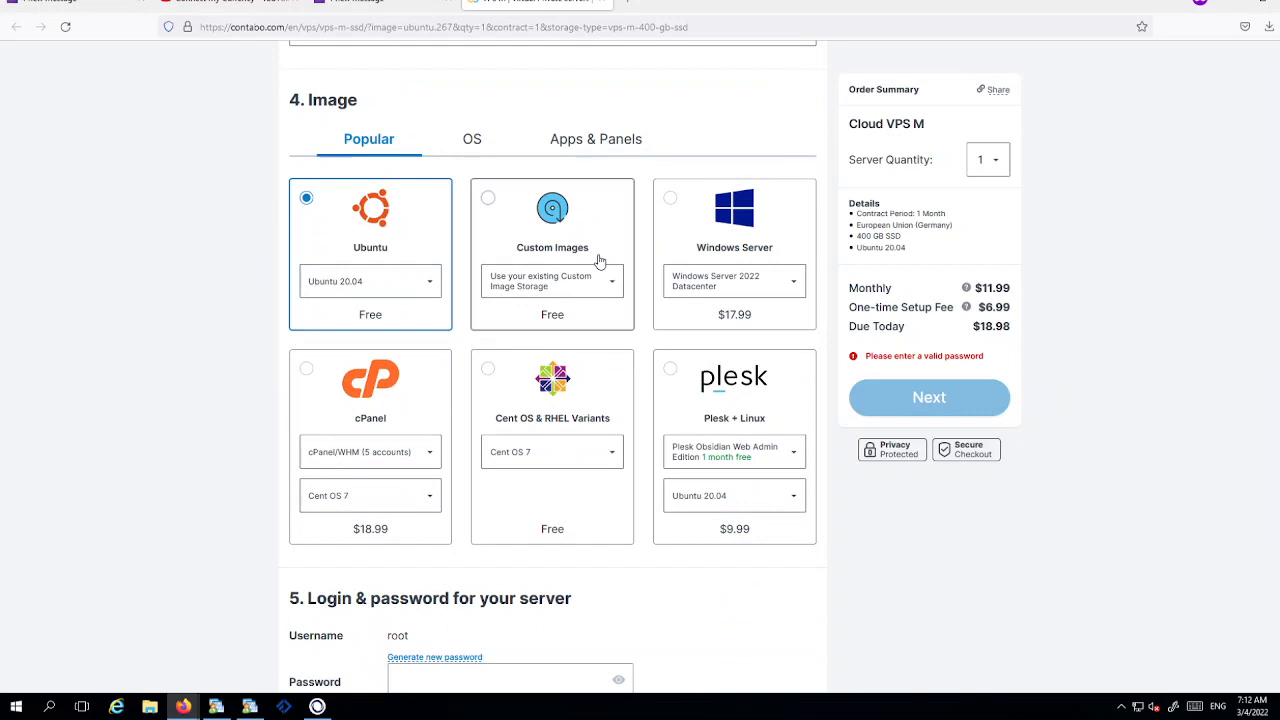
pyautogui.moveTo(704, 224)
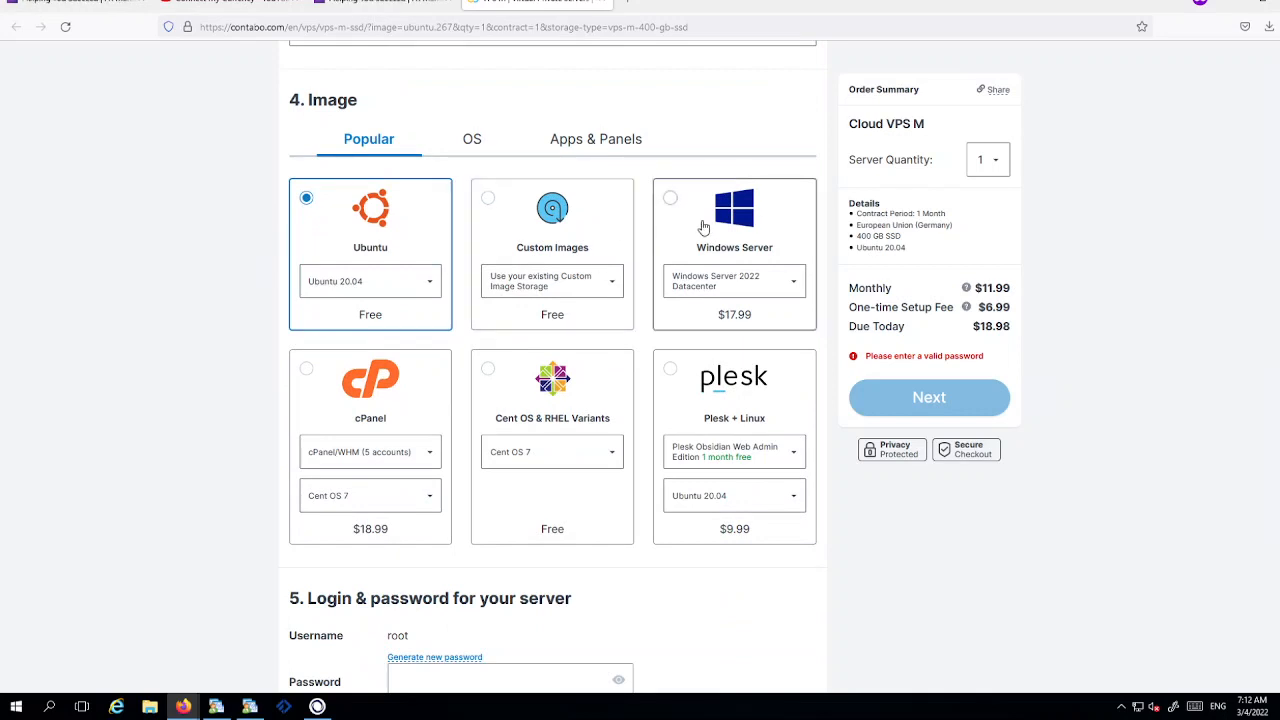
pyautogui.moveTo(388, 228)
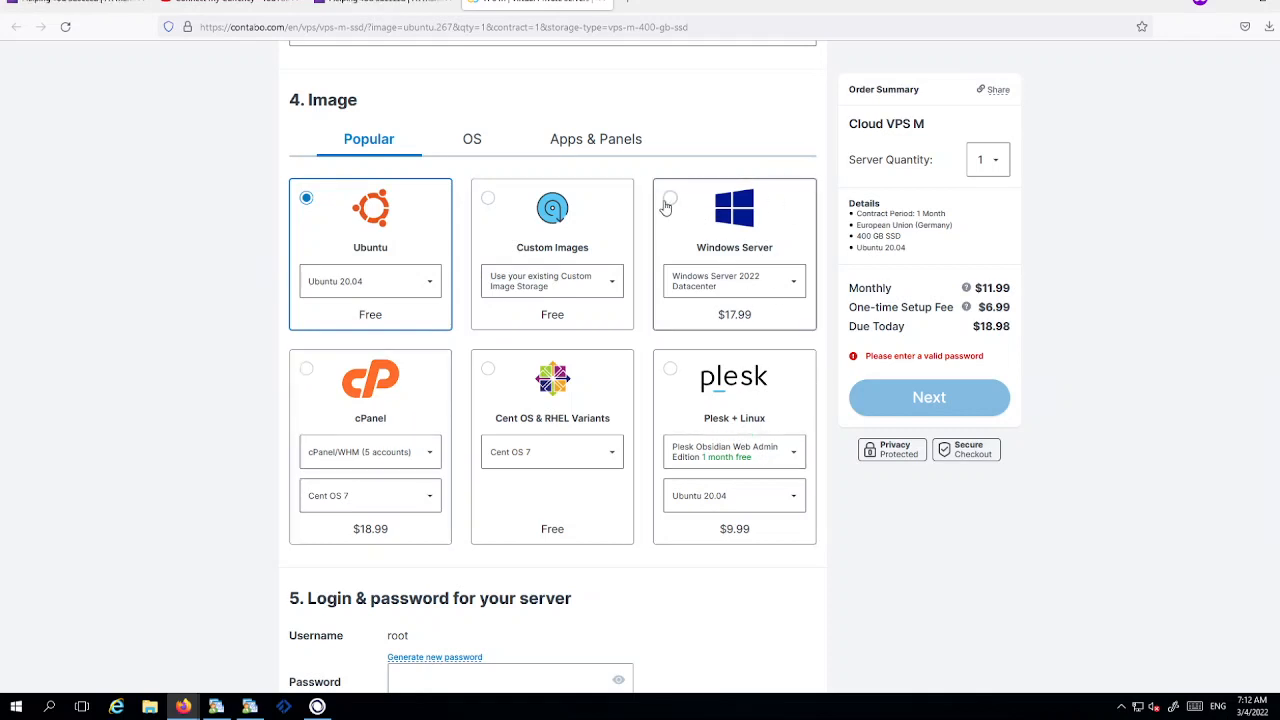
pyautogui.click(668, 198)
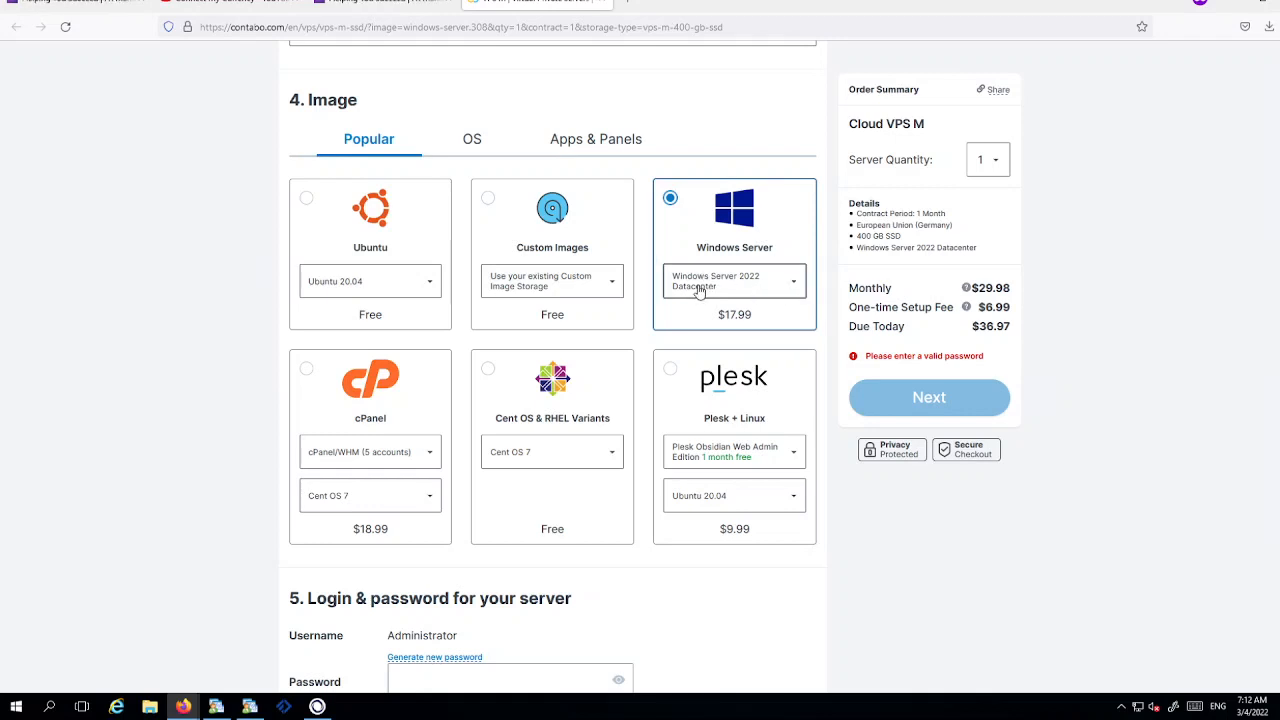
pyautogui.moveTo(712, 292)
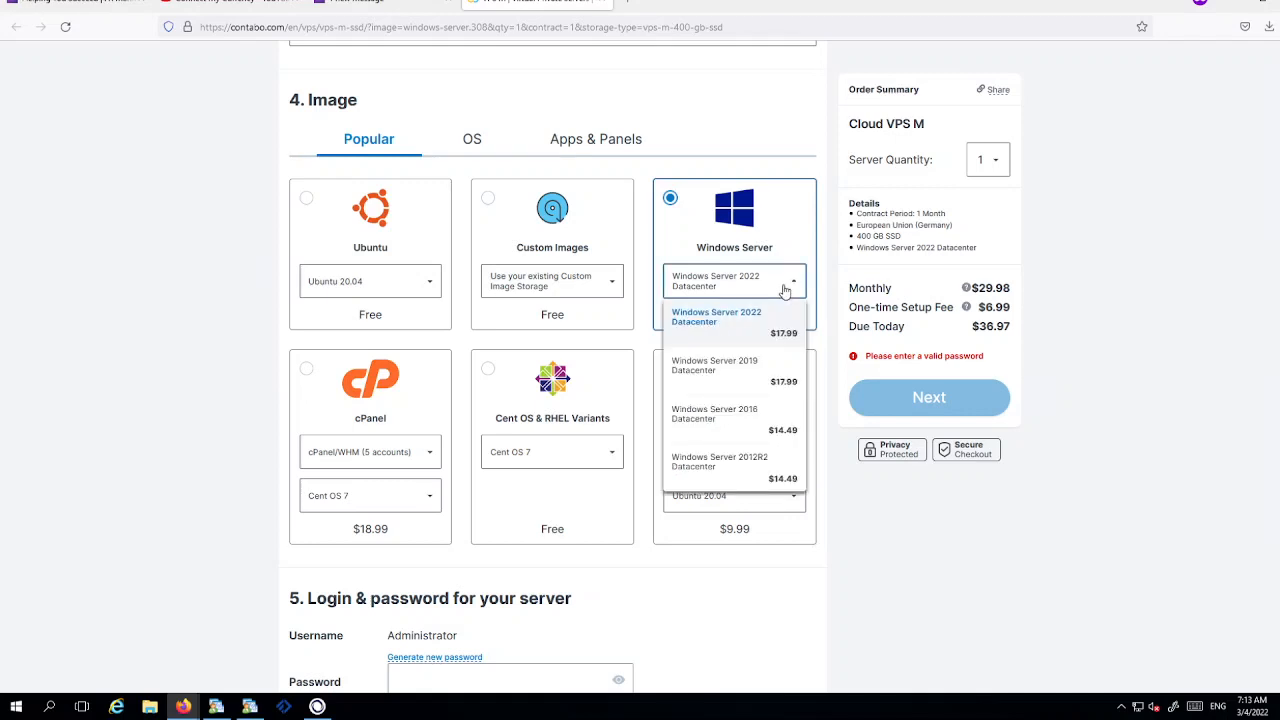
pyautogui.scroll(-3)
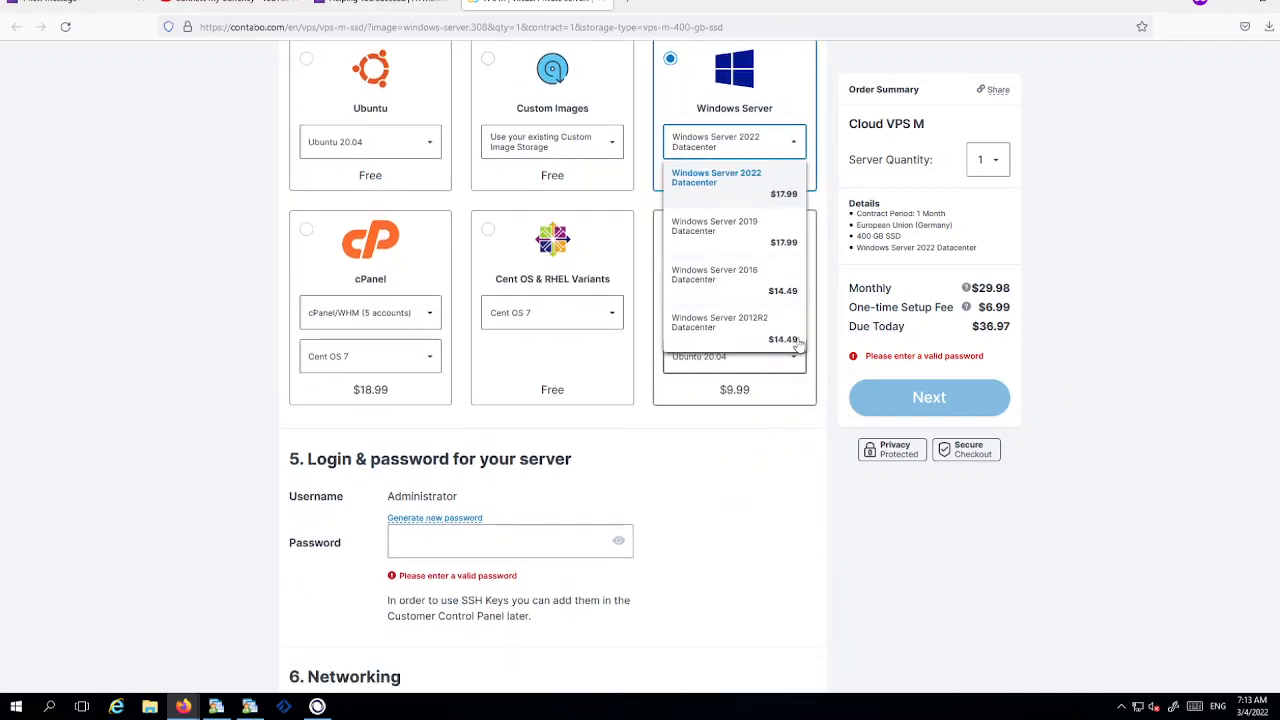
pyautogui.moveTo(750, 348)
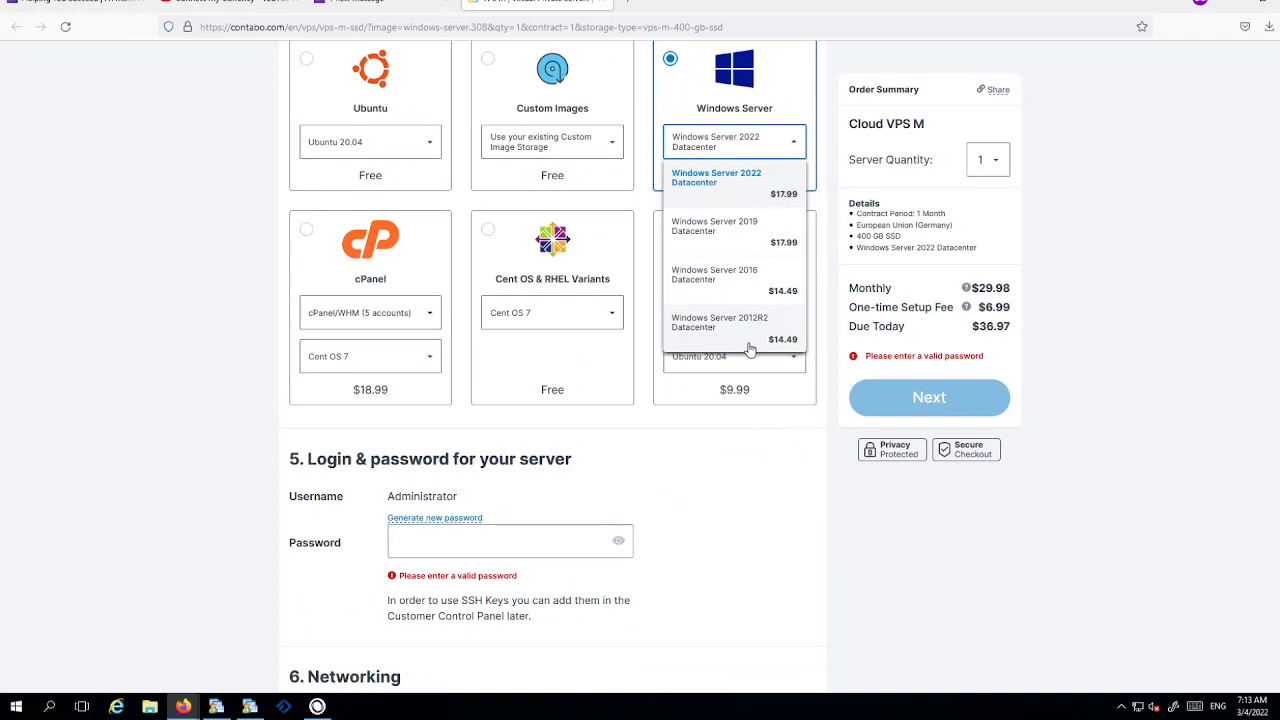
pyautogui.moveTo(744, 340)
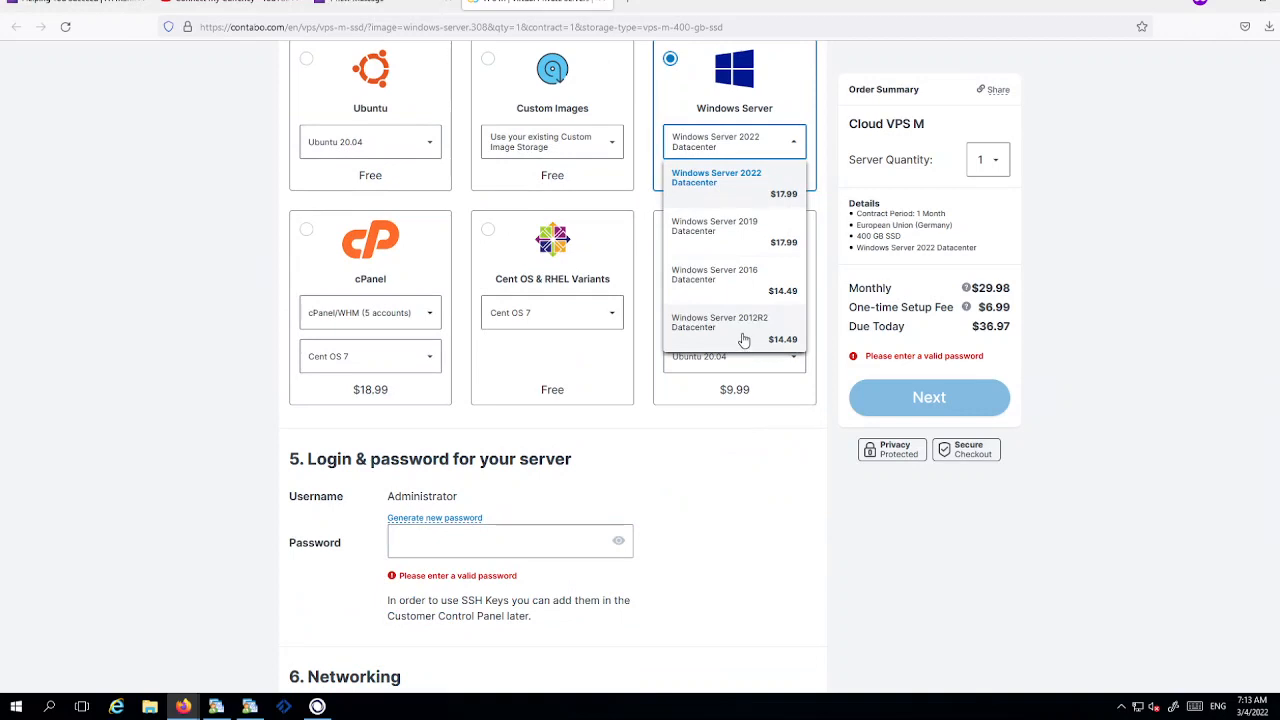
pyautogui.moveTo(744, 288)
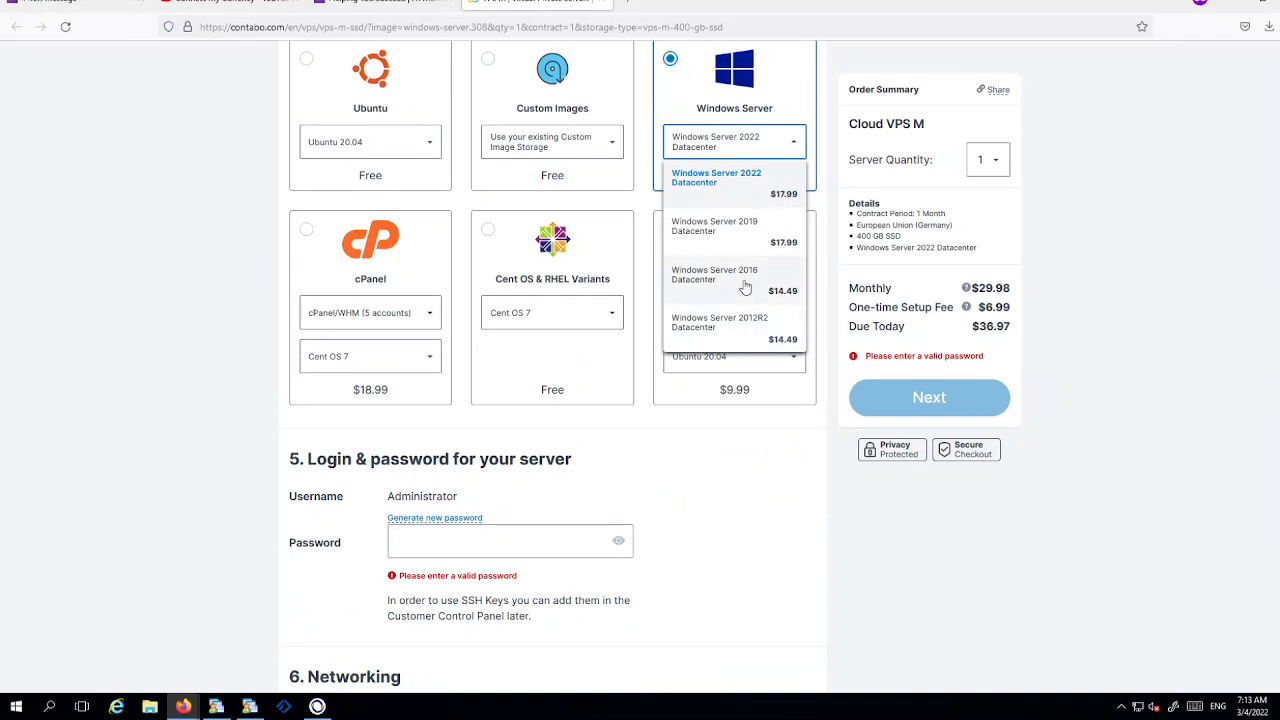
pyautogui.moveTo(756, 348)
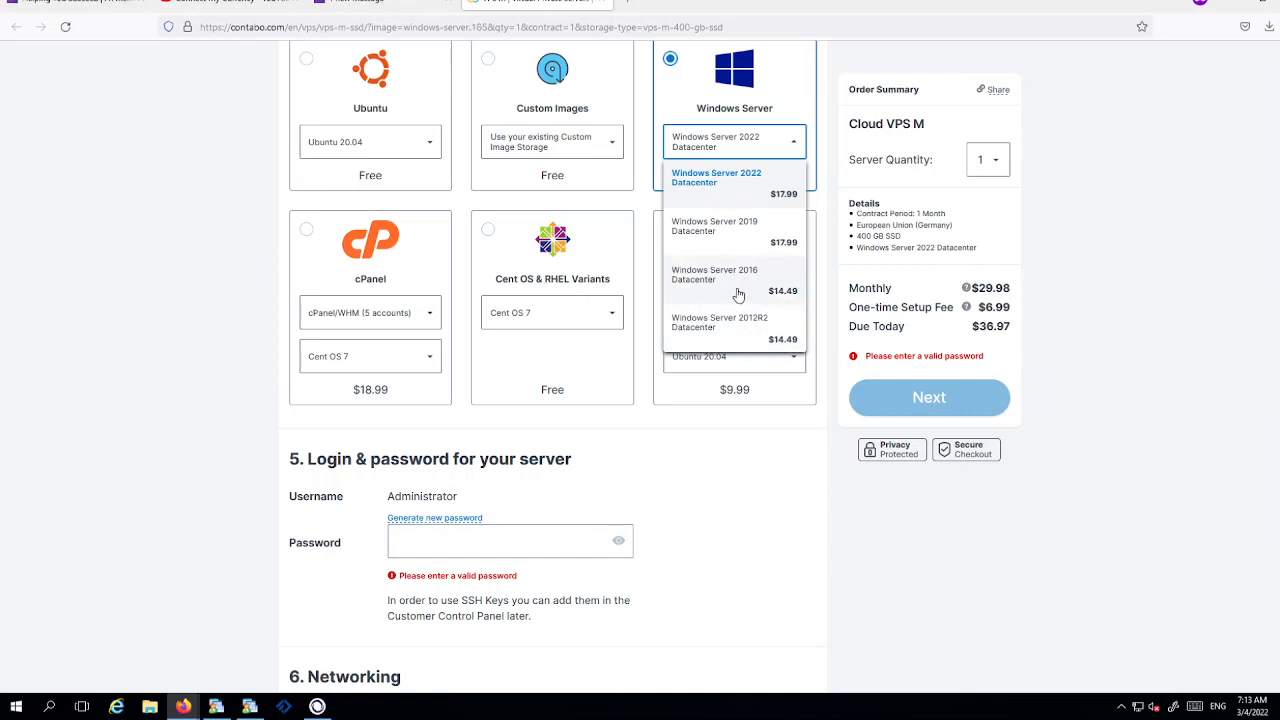
pyautogui.click(714, 274)
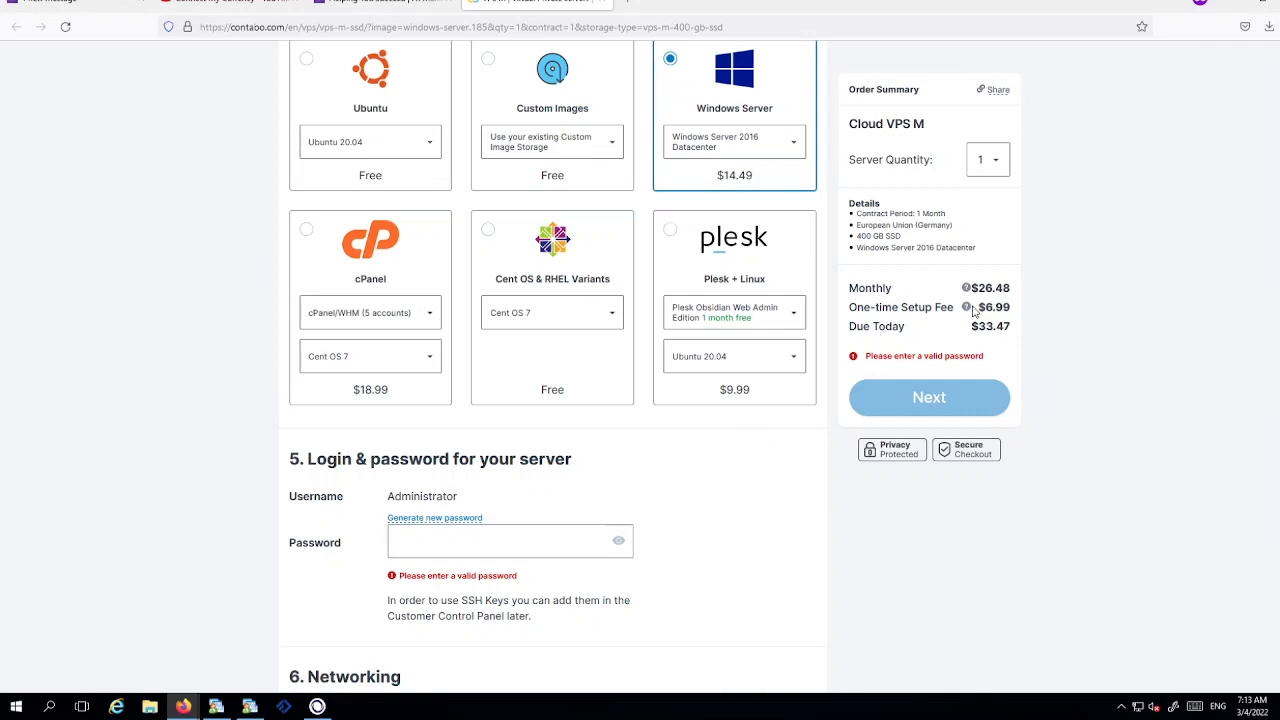
pyautogui.moveTo(952, 308)
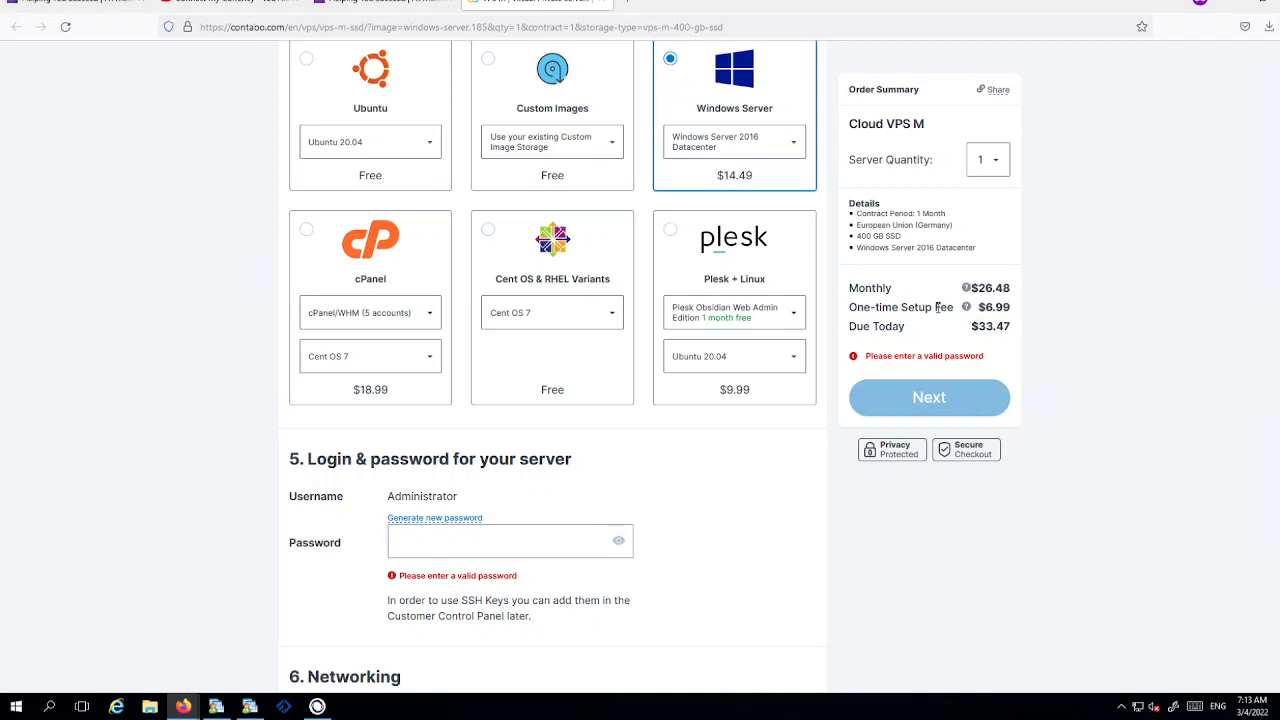
pyautogui.moveTo(1020, 328)
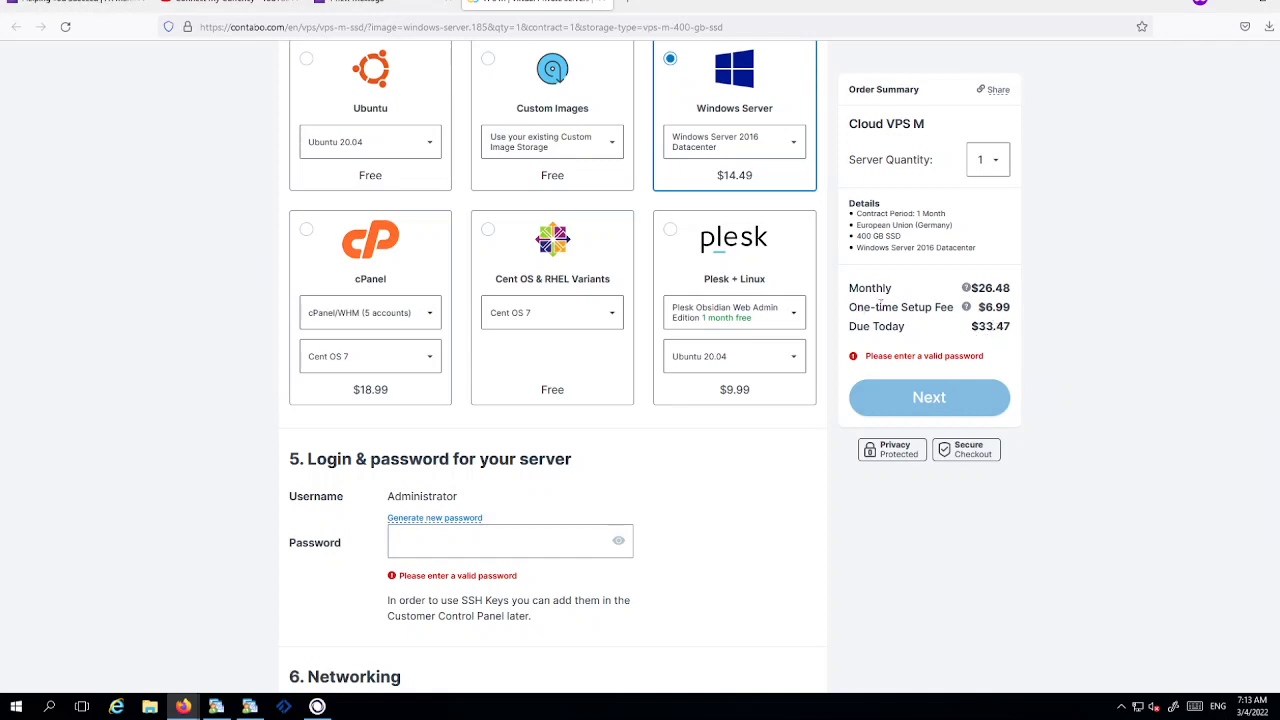
pyautogui.moveTo(1012, 340)
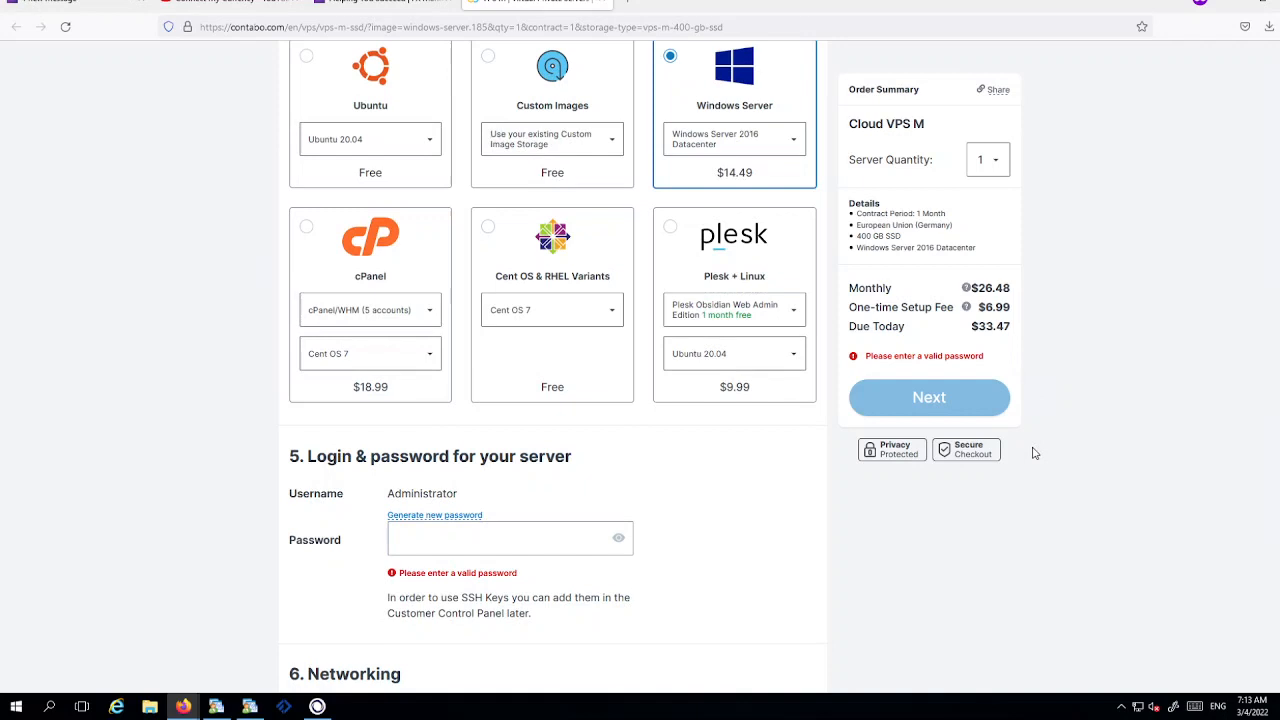
pyautogui.scroll(-3)
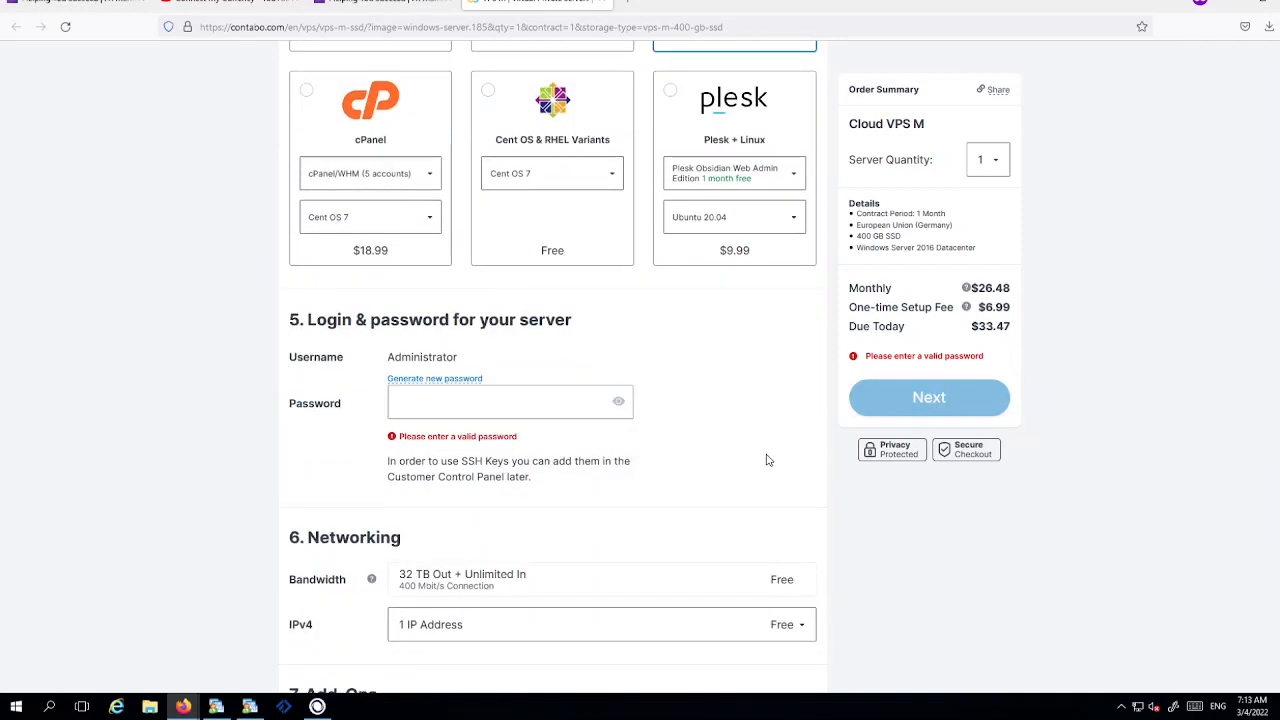
pyautogui.scroll(-3)
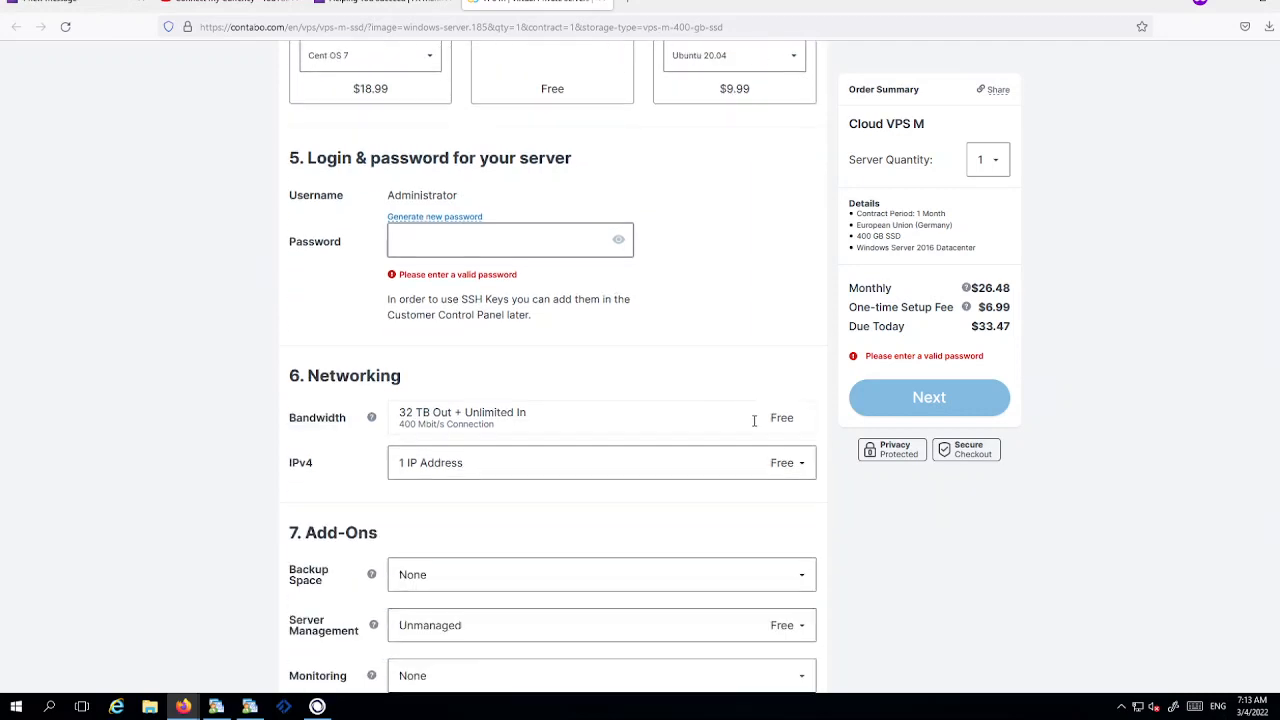
pyautogui.scroll(-3)
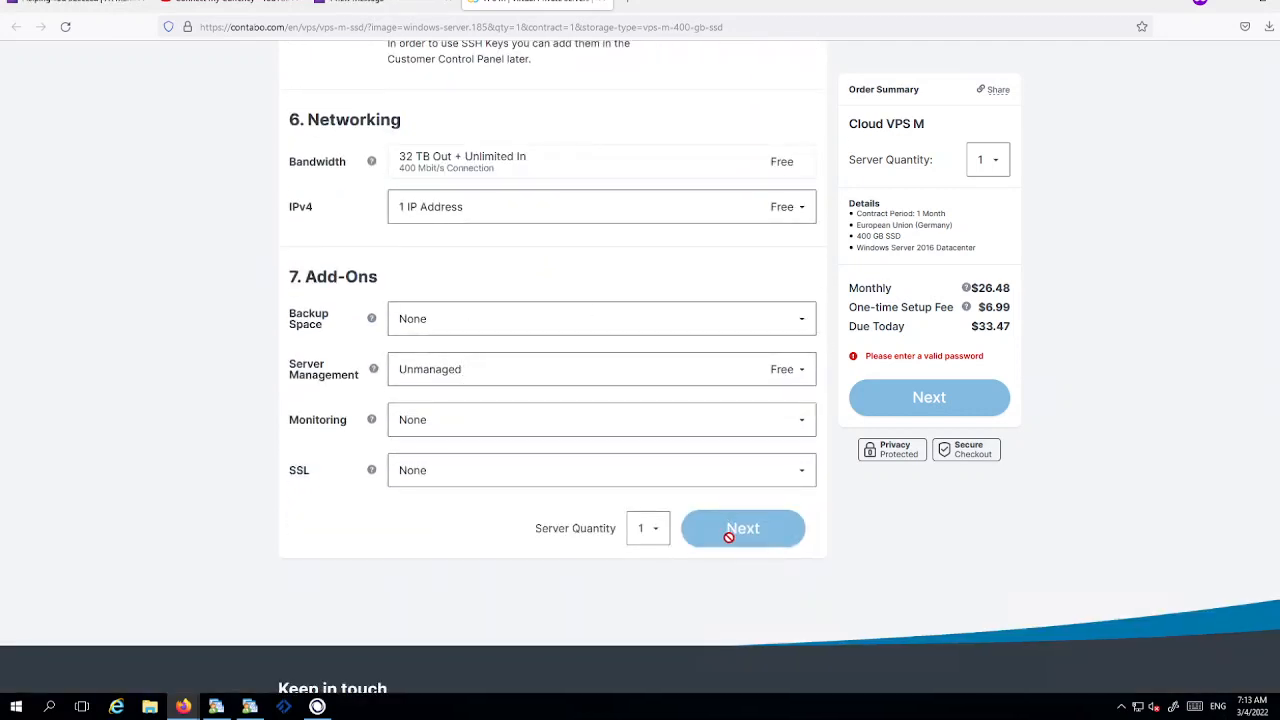
pyautogui.moveTo(648, 334)
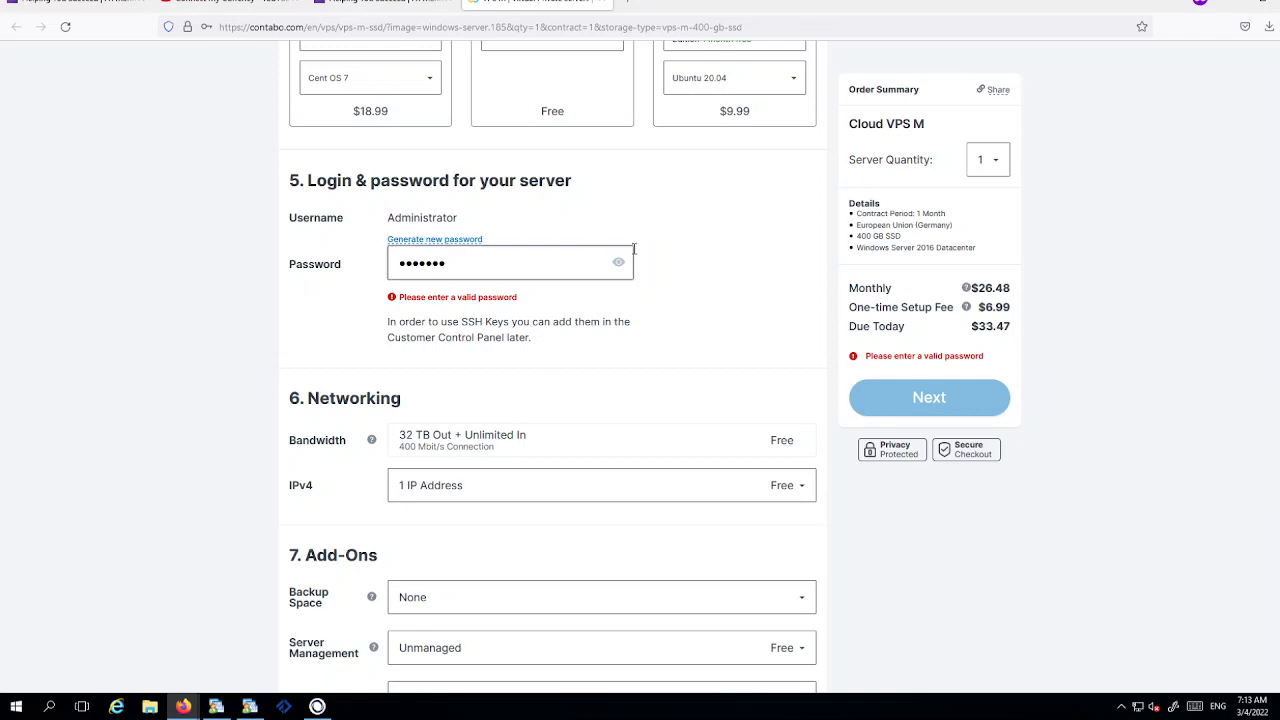
pyautogui.click(500, 264)
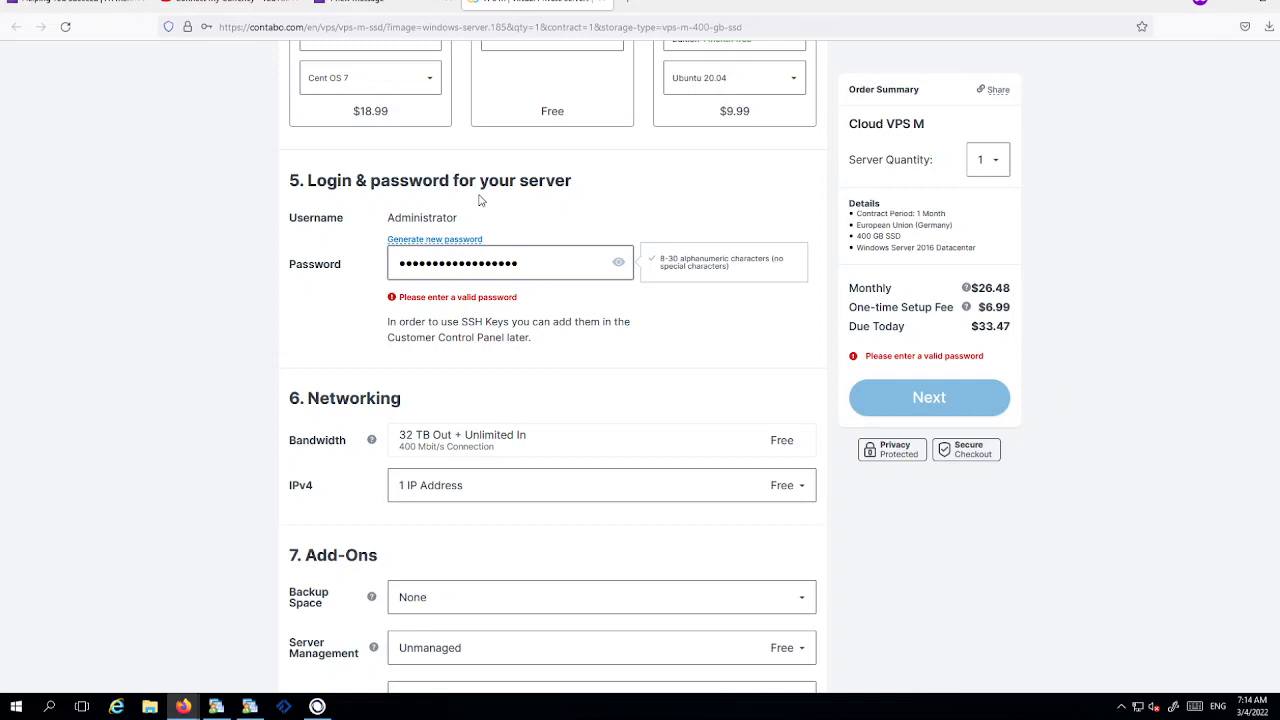
pyautogui.tripleClick(490, 262)
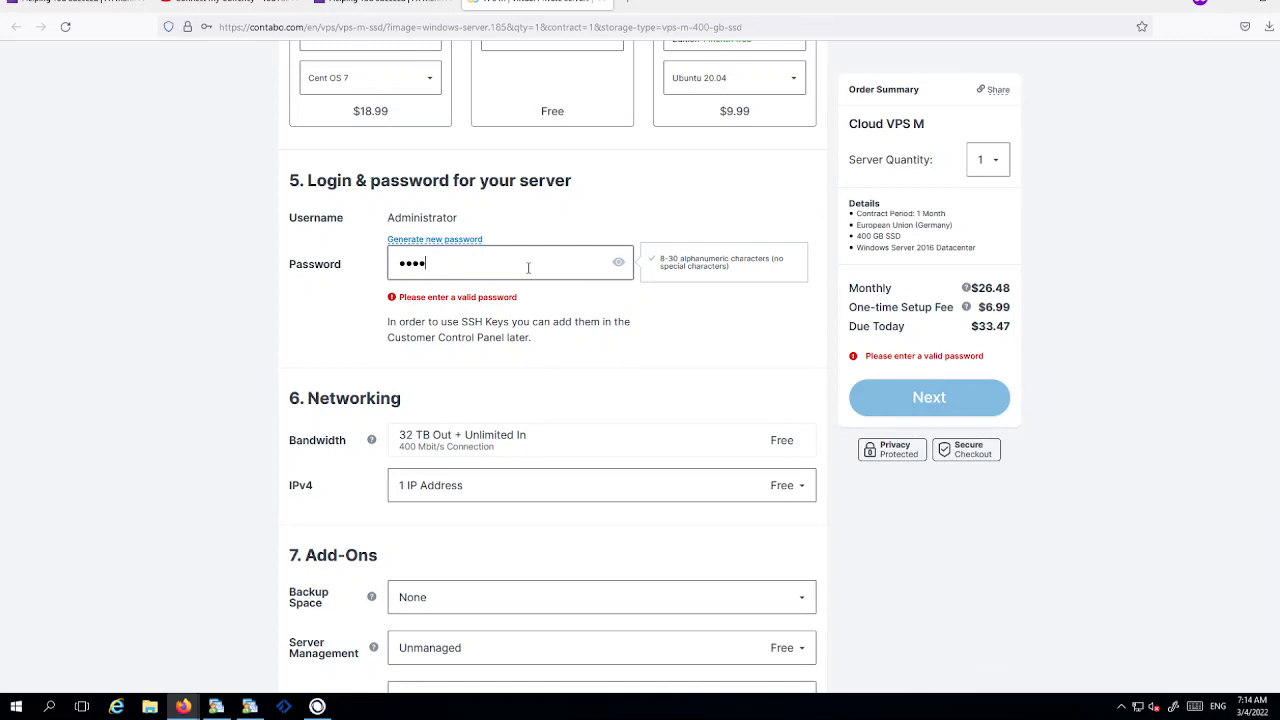
pyautogui.press('Backspace')
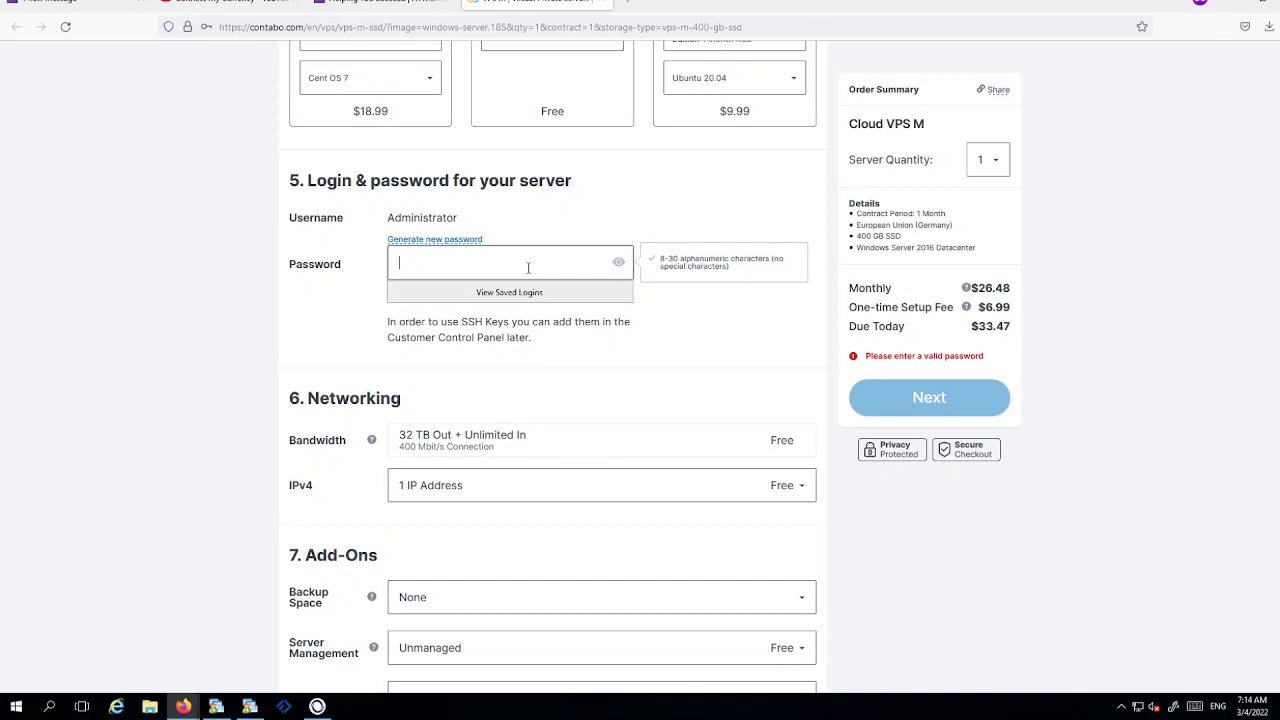
pyautogui.write('password')
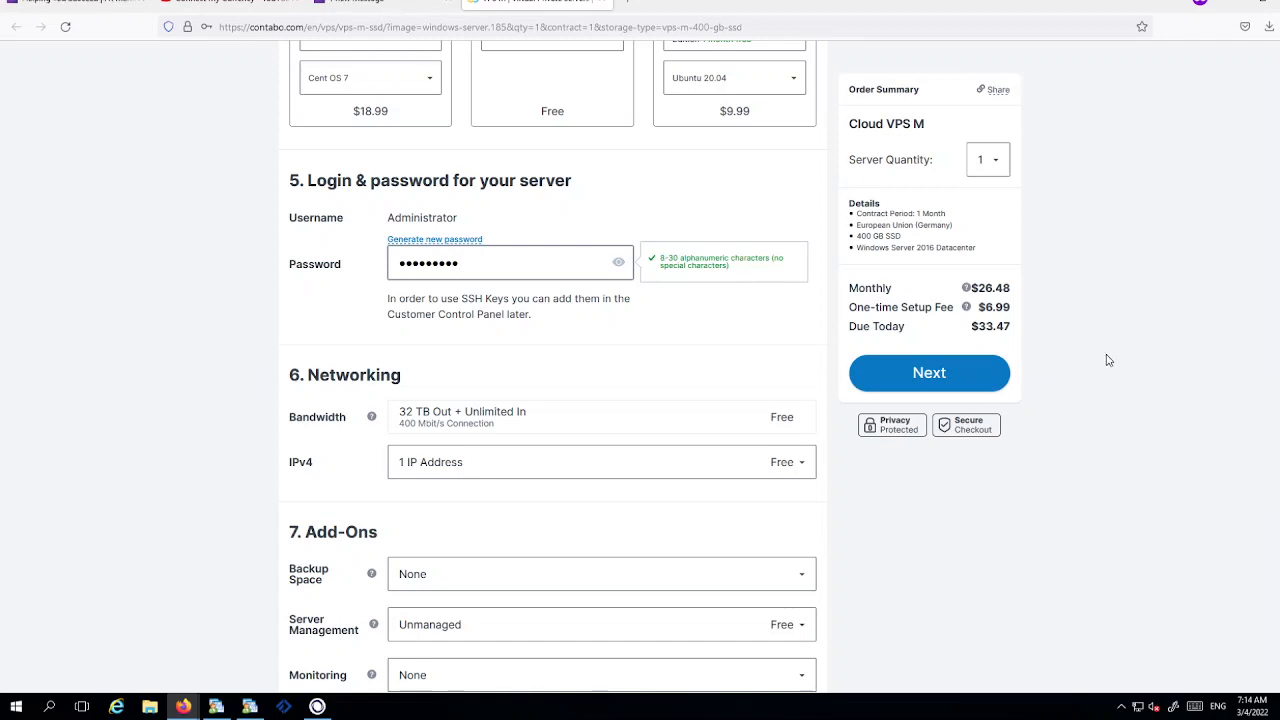
# Continue from the Order Summary with Next to the Register or Login checkout page.
pyautogui.scroll(-3)
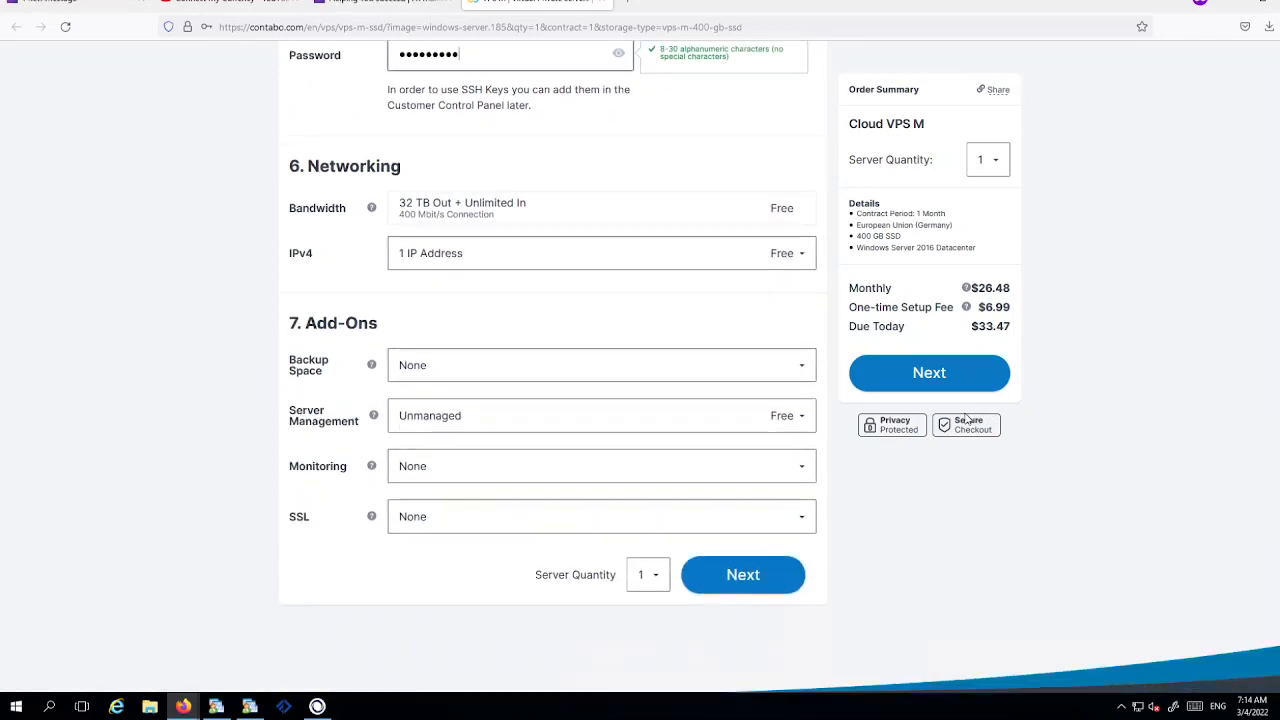
pyautogui.moveTo(926, 374)
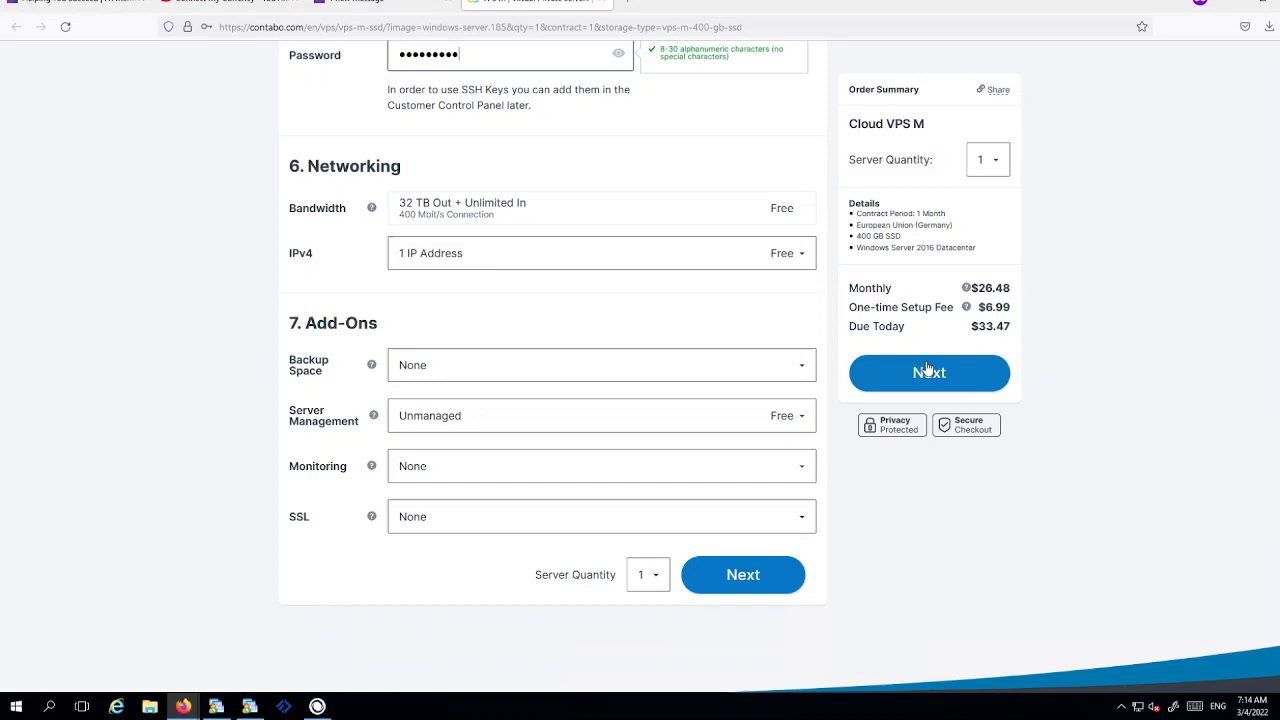
pyautogui.click(928, 372)
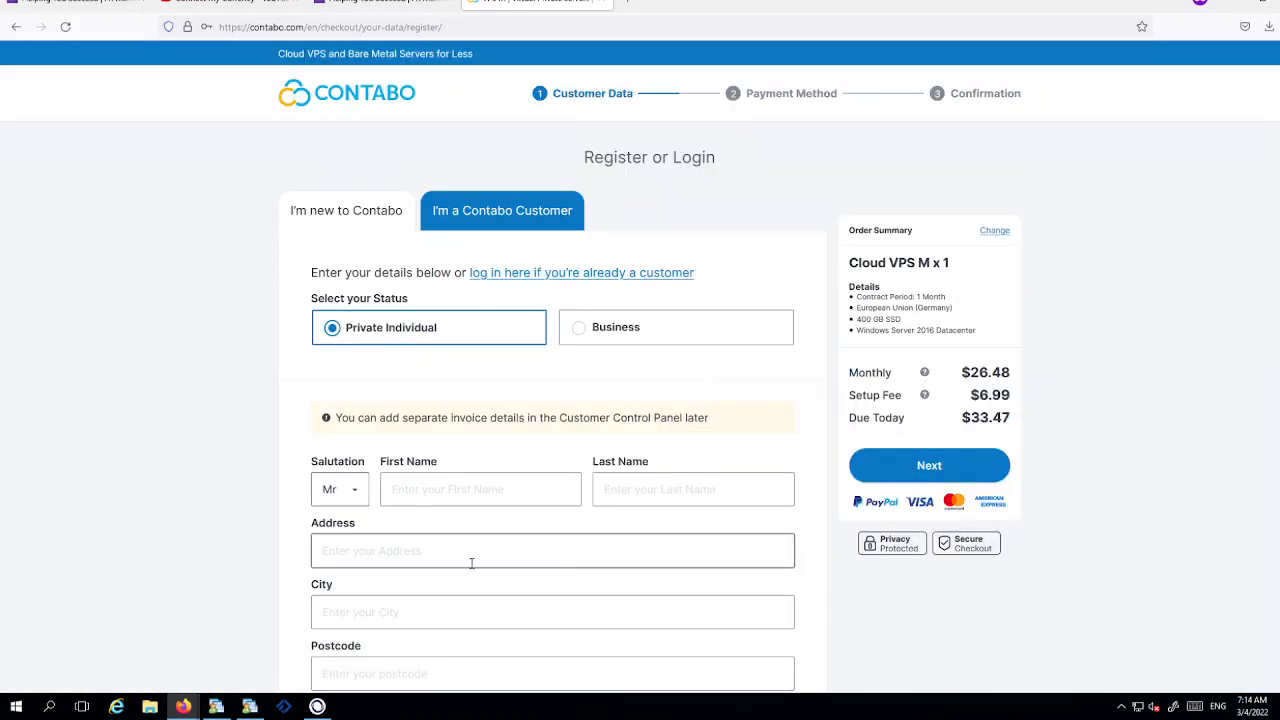
pyautogui.scroll(-3)
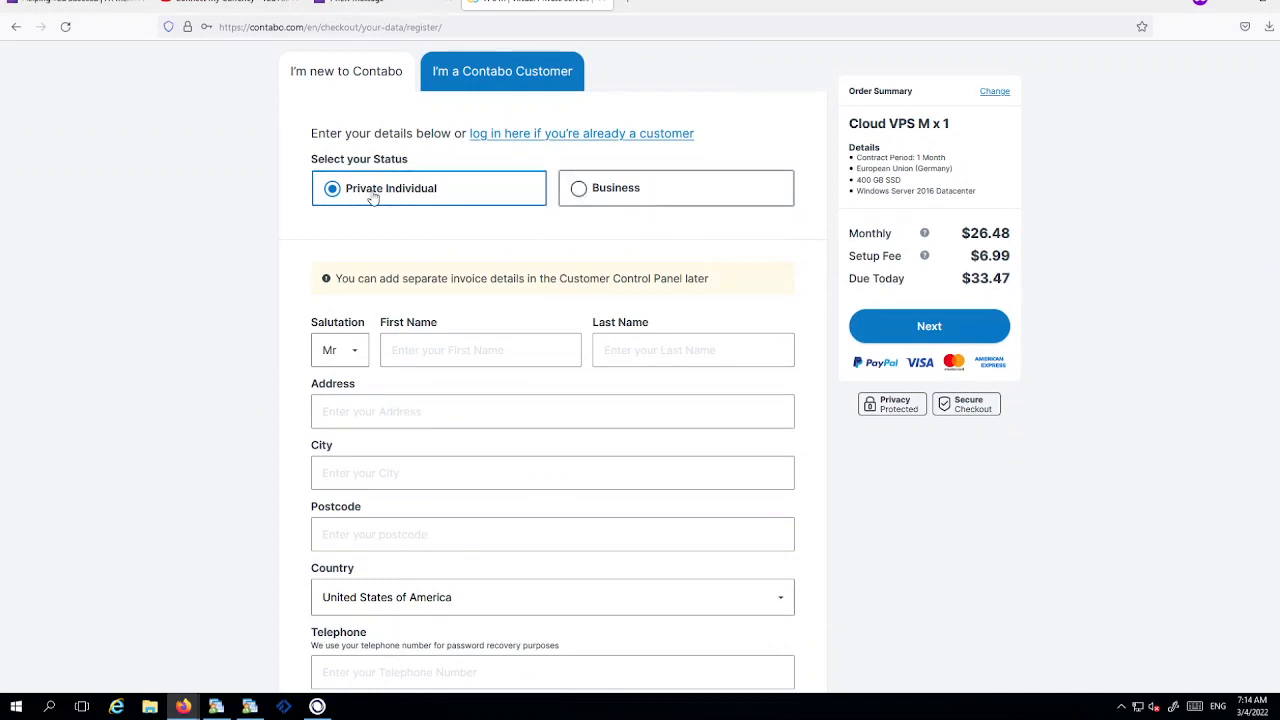
pyautogui.scroll(-3)
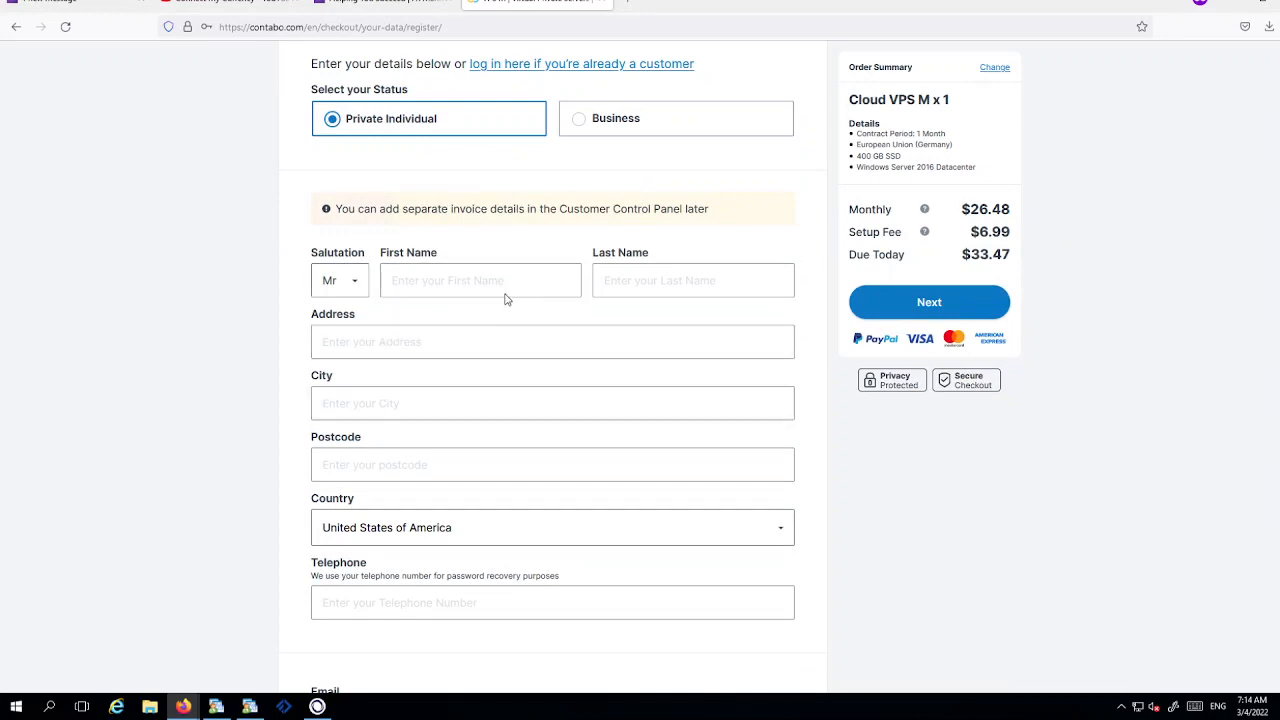
pyautogui.moveTo(320, 284)
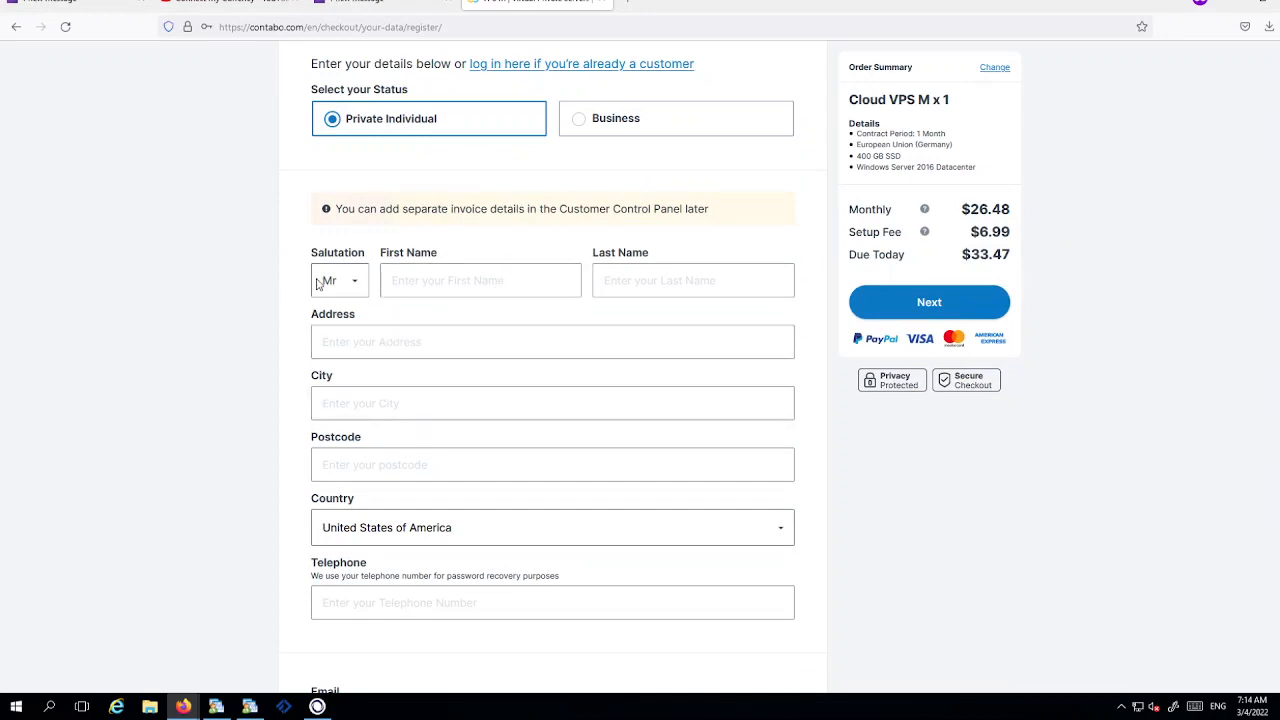
pyautogui.moveTo(358, 390)
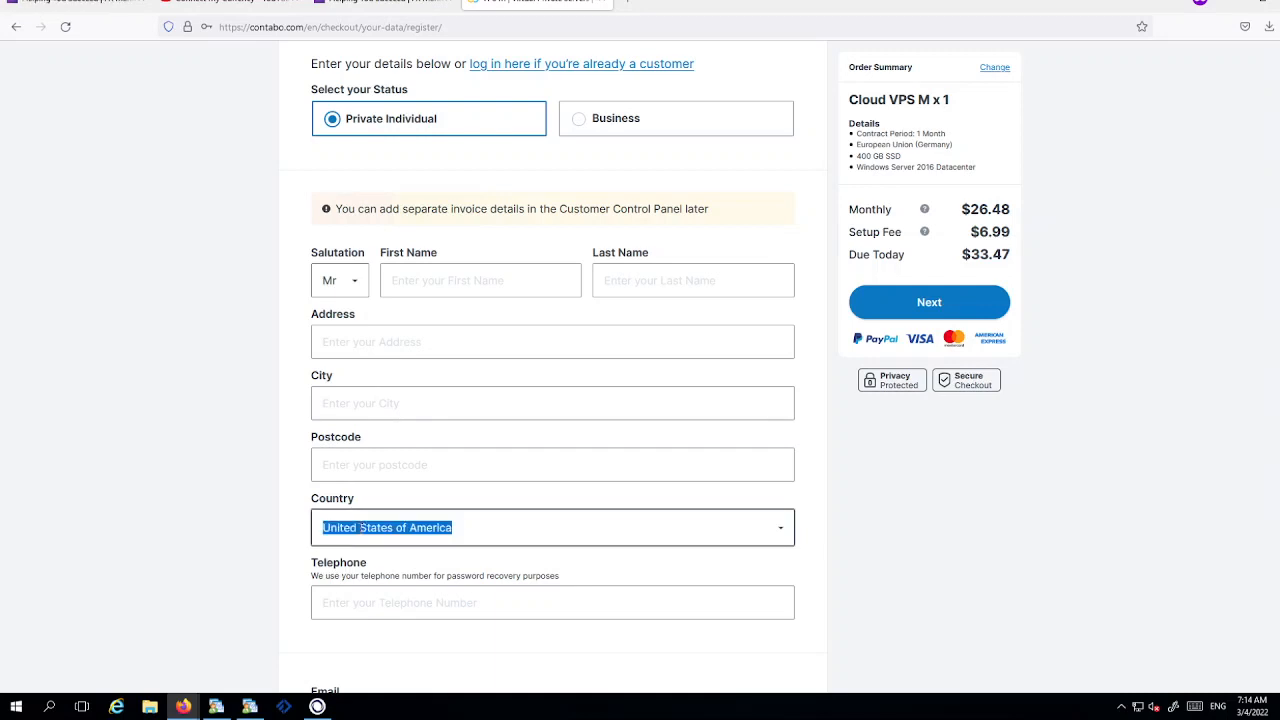
pyautogui.scroll(-3)
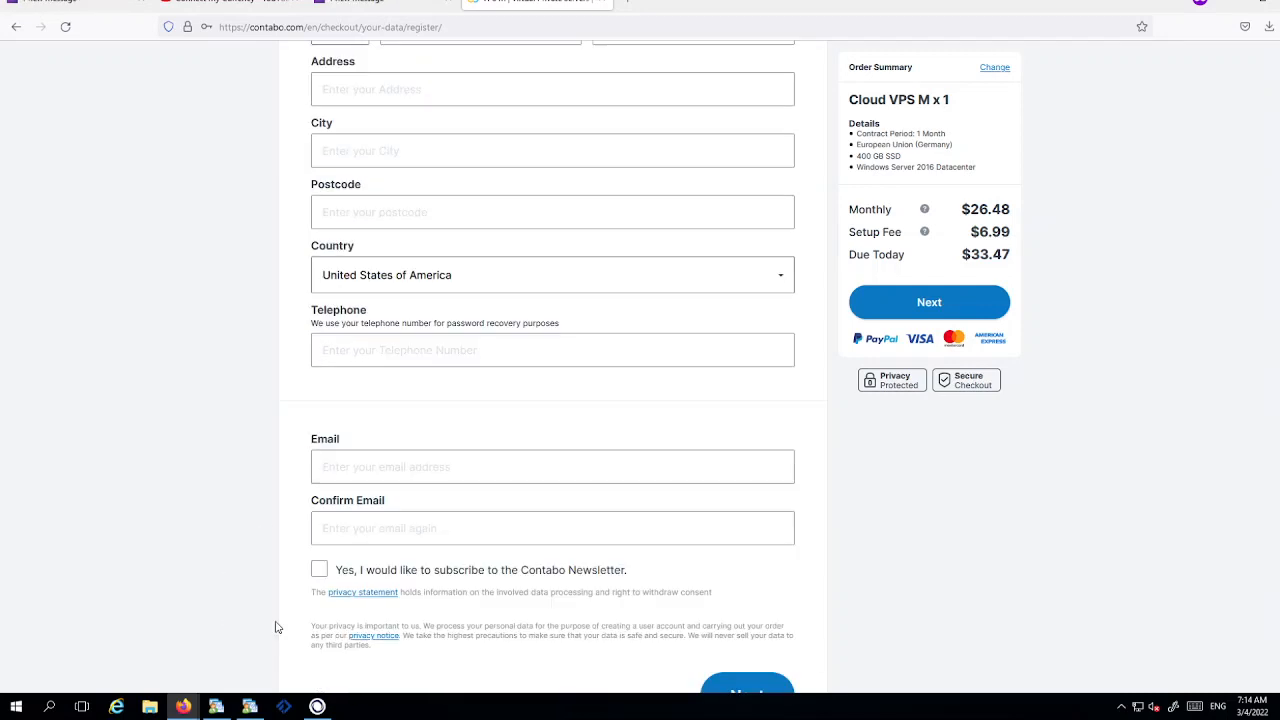
pyautogui.scroll(-3)
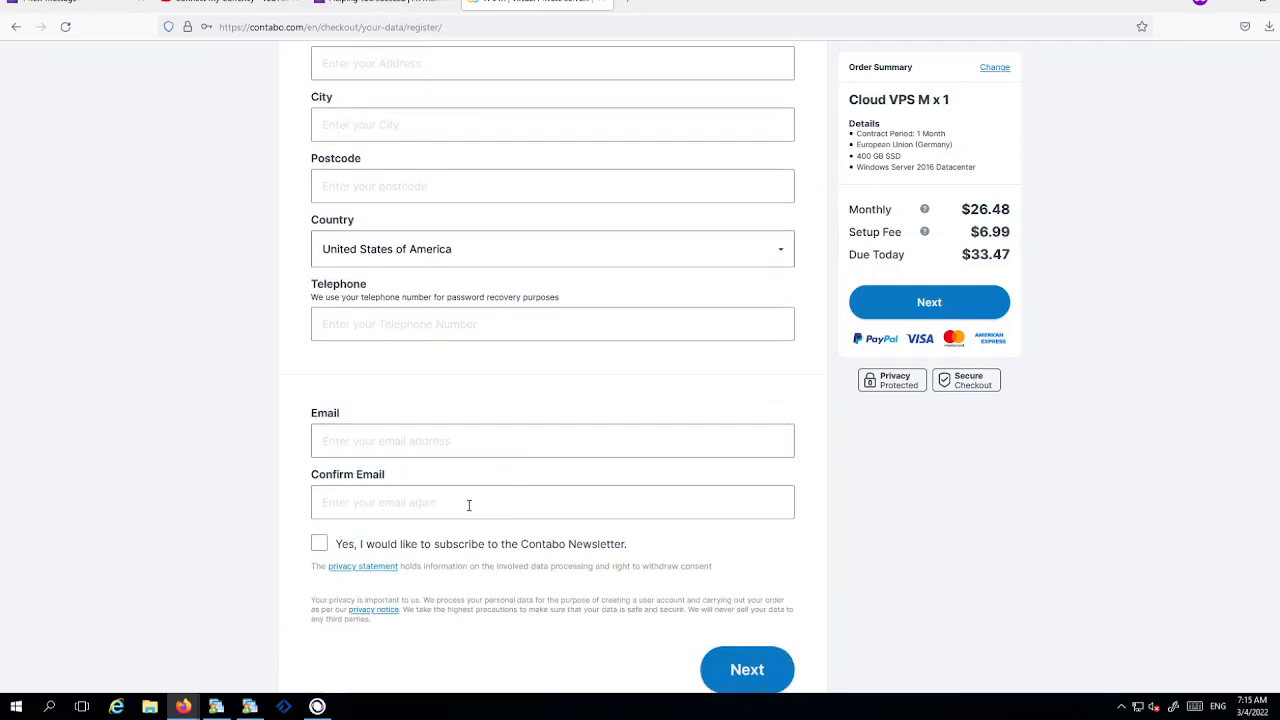
pyautogui.scroll(-3)
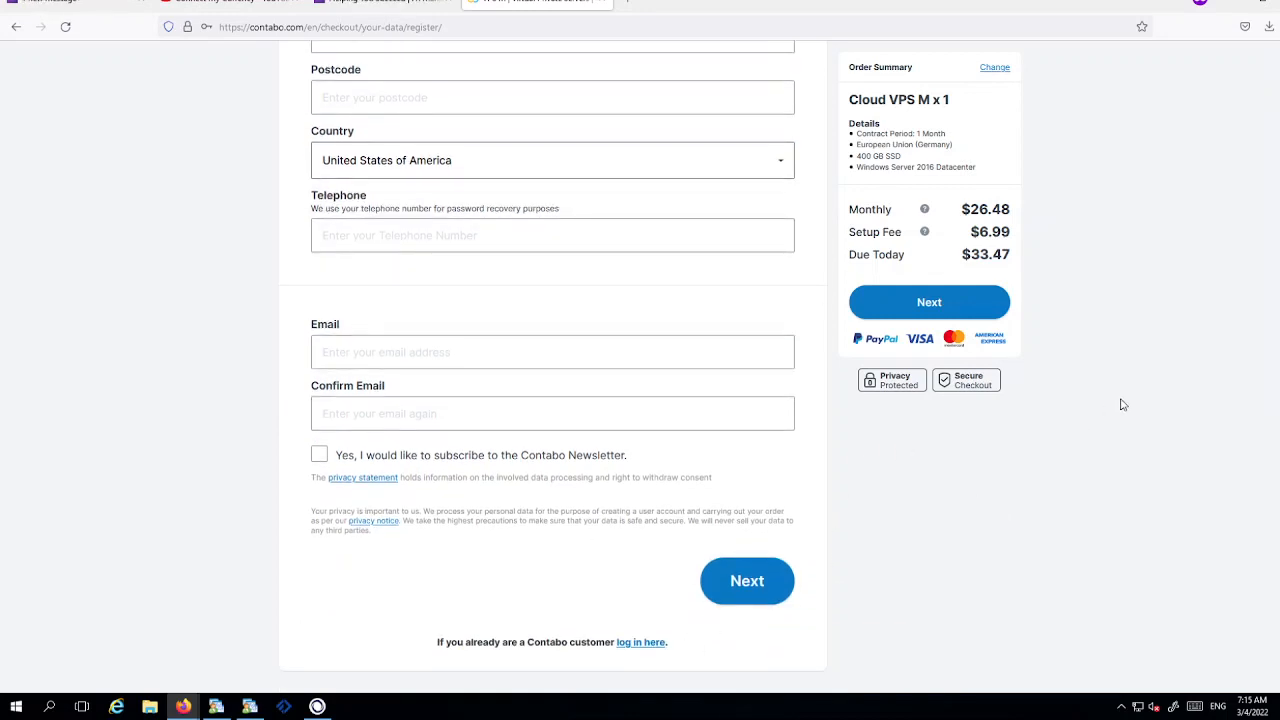
pyautogui.moveTo(1068, 400)
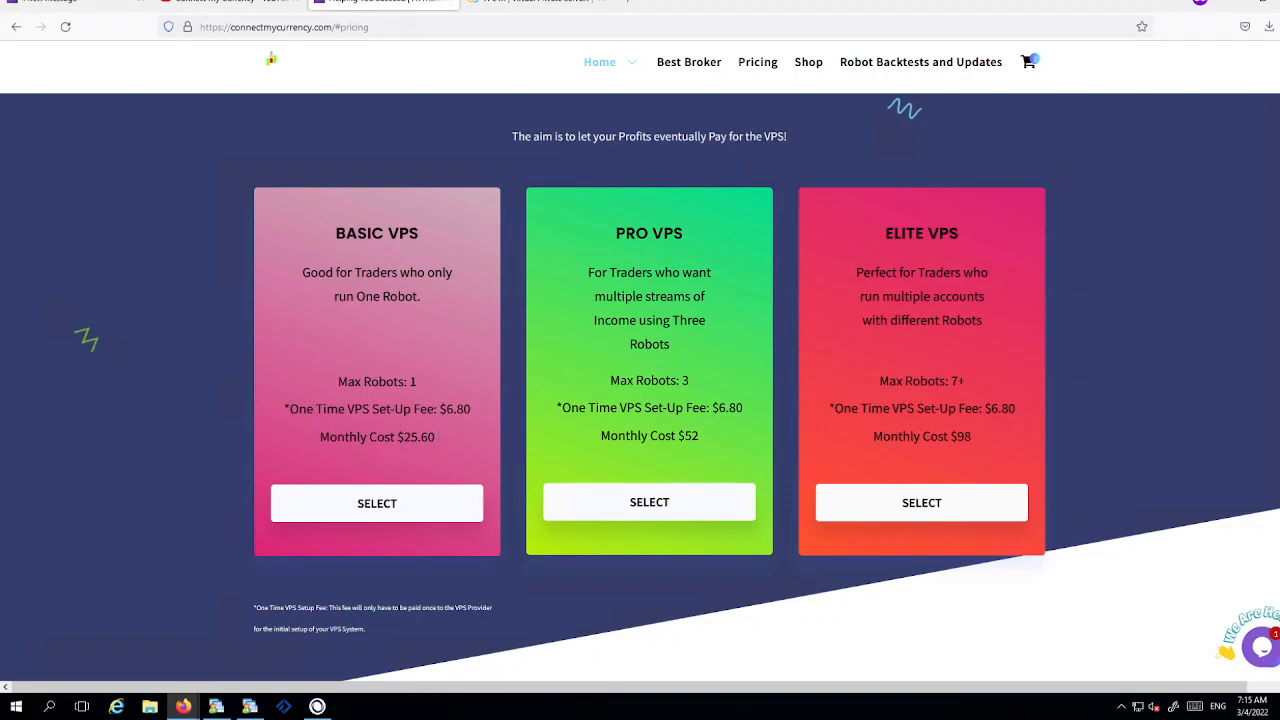
pyautogui.moveTo(706, 402)
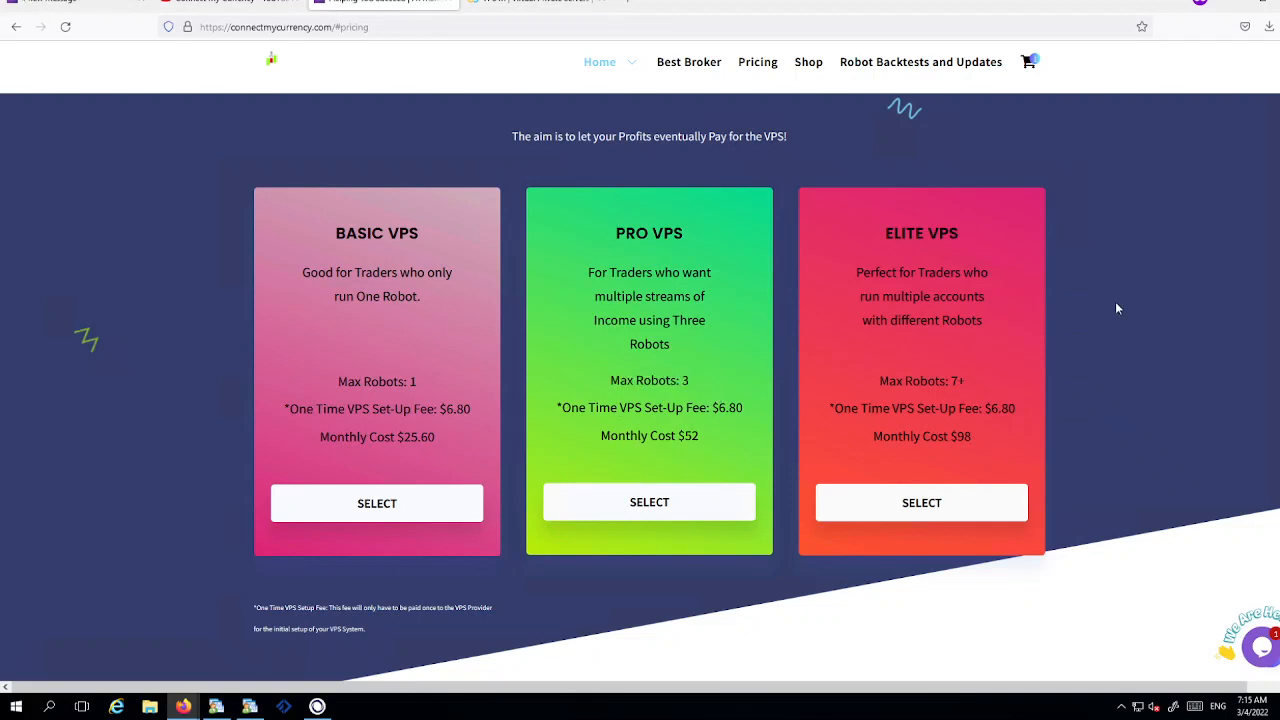
pyautogui.moveTo(922, 272)
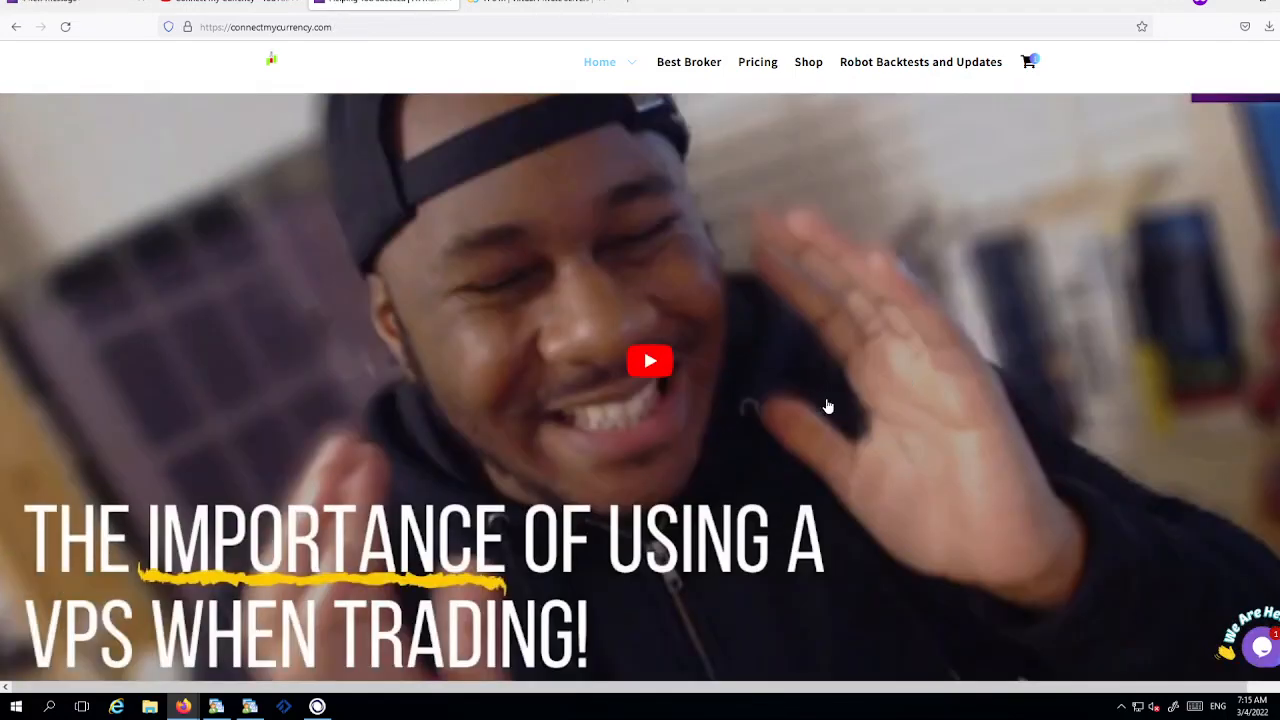
# Scroll the home page down to the VPS plans and the 'Importance of Using a VPS When Trading' video.
pyautogui.scroll(-3)
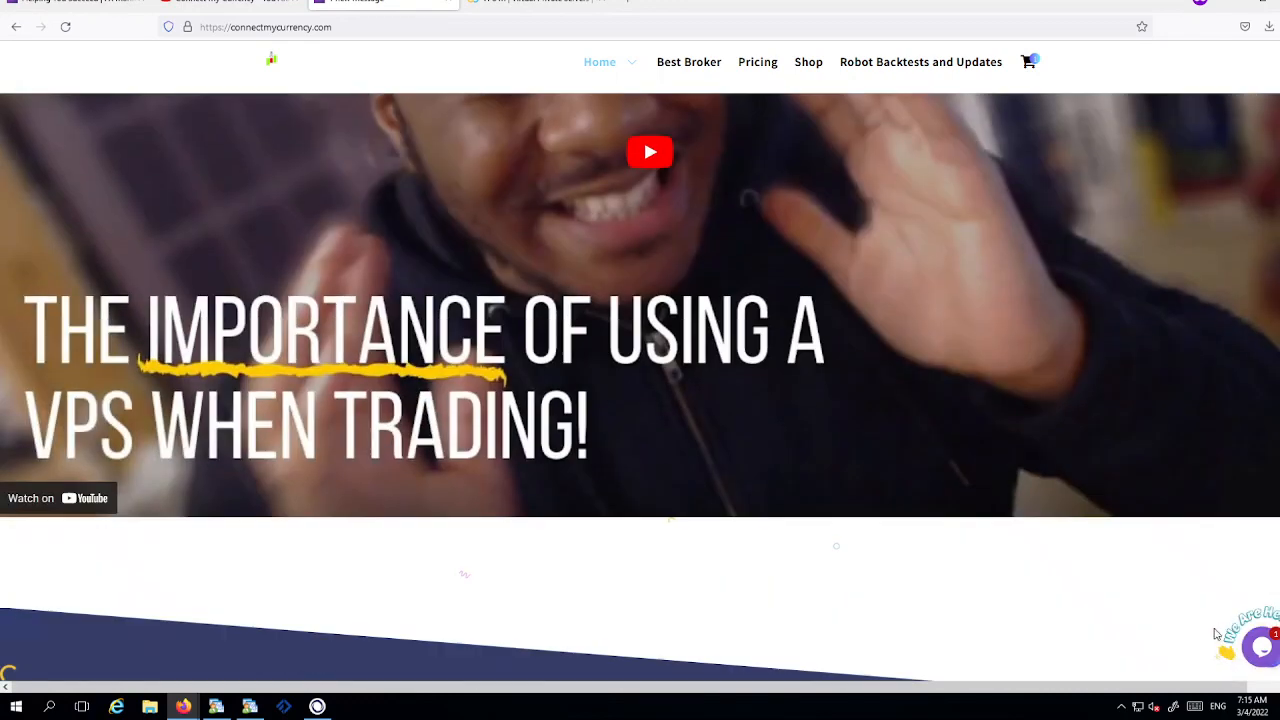
pyautogui.scroll(-3)
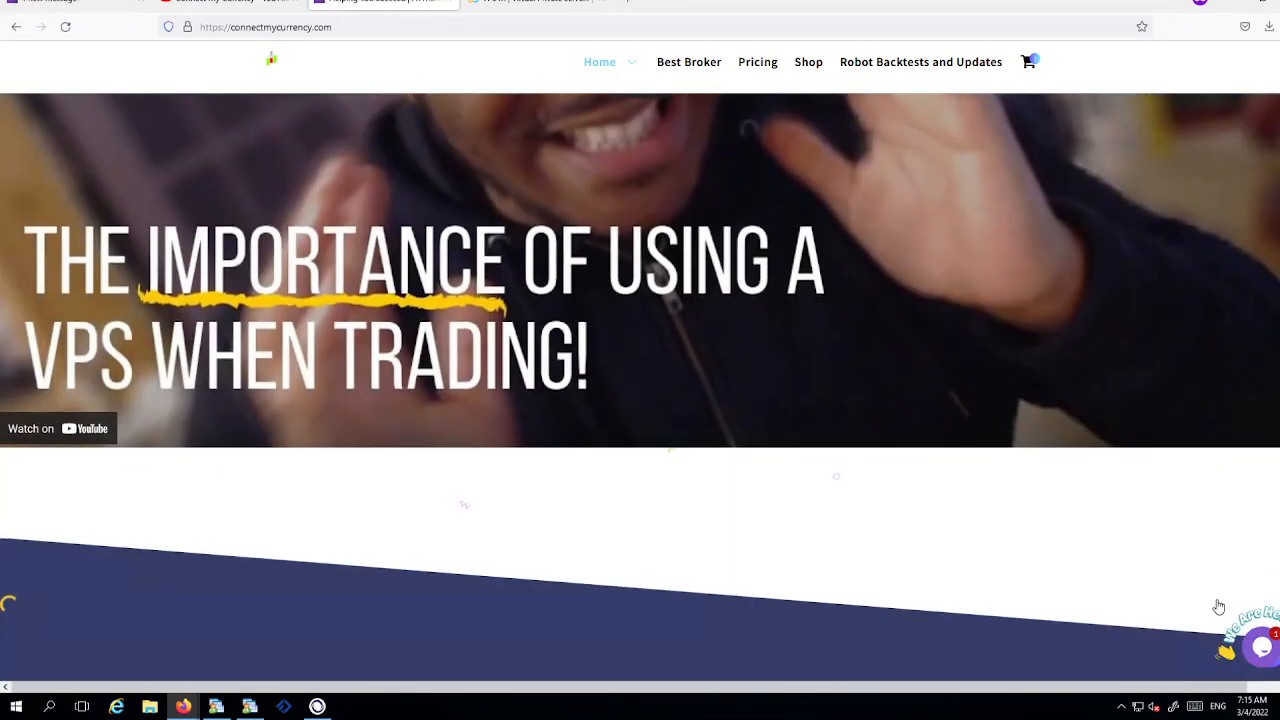